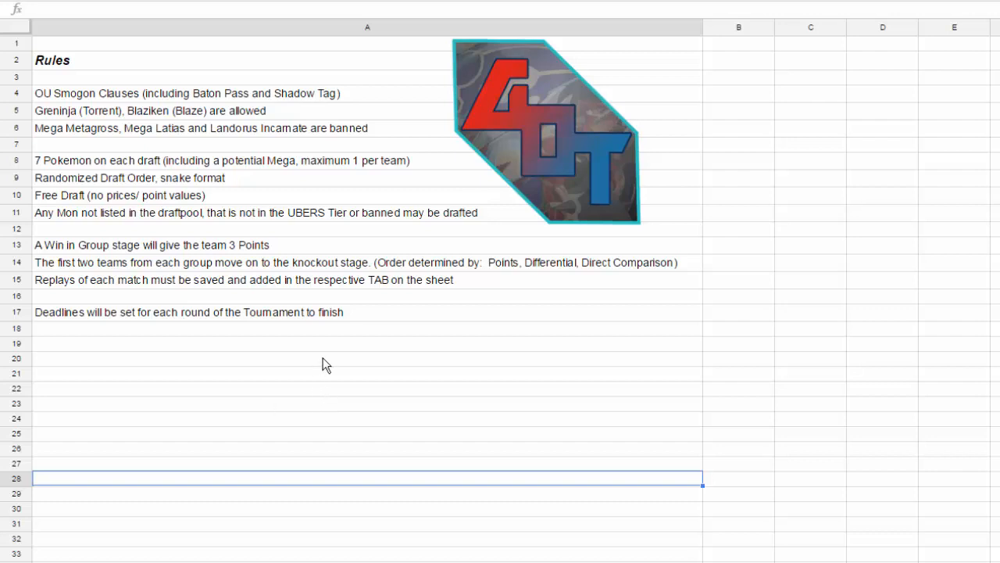
mouse_move(412, 324)
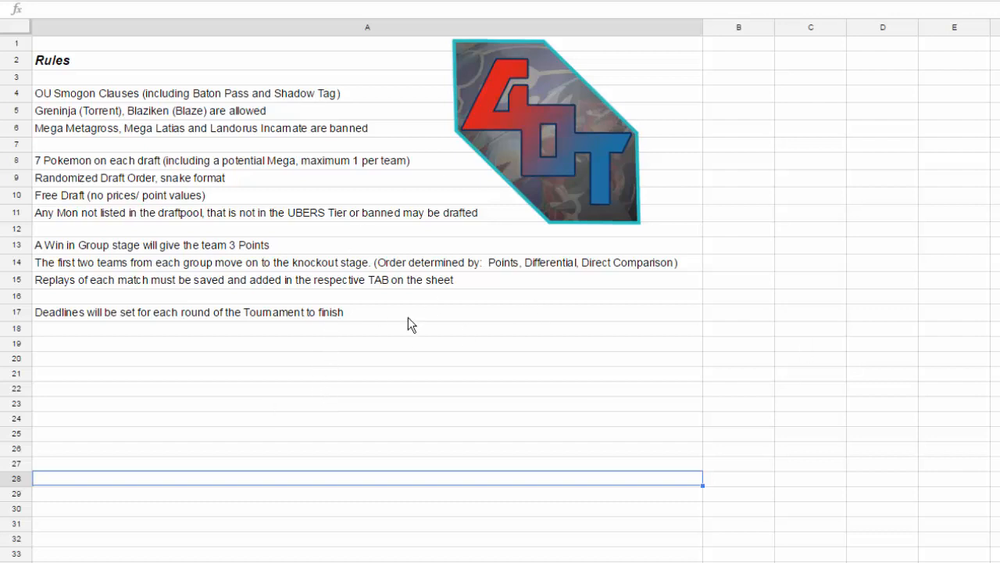
mouse_move(455, 354)
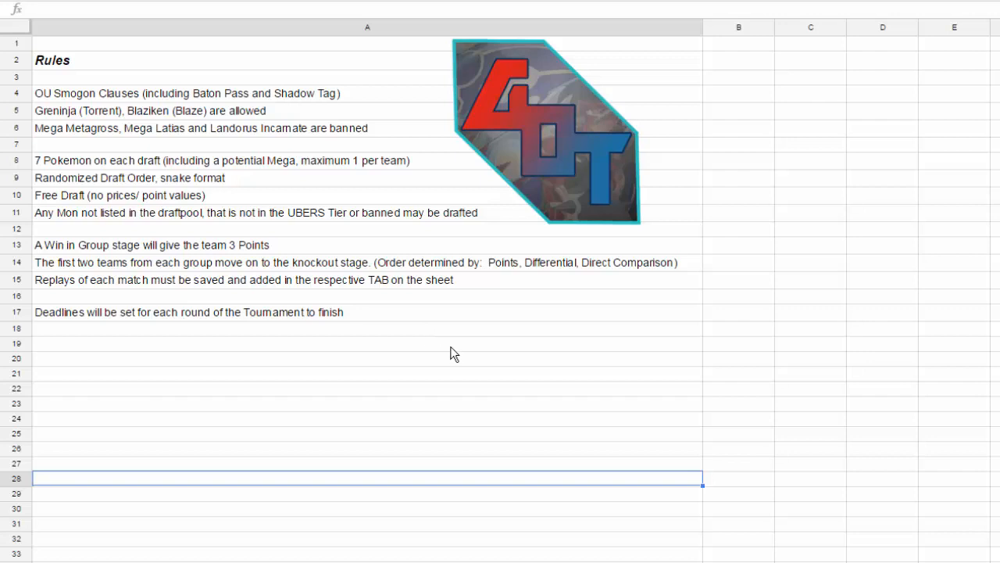
mouse_move(368, 343)
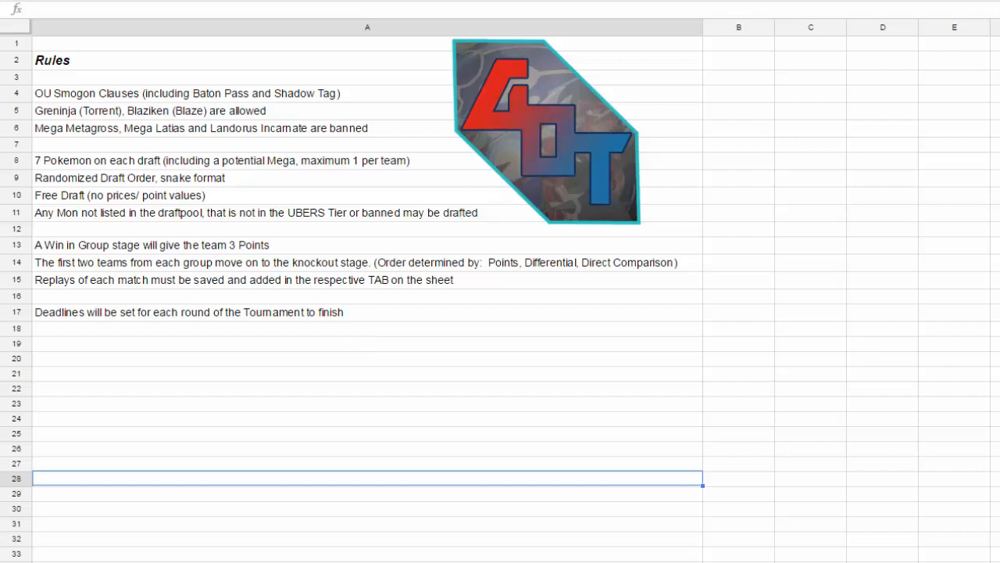
mouse_move(634, 201)
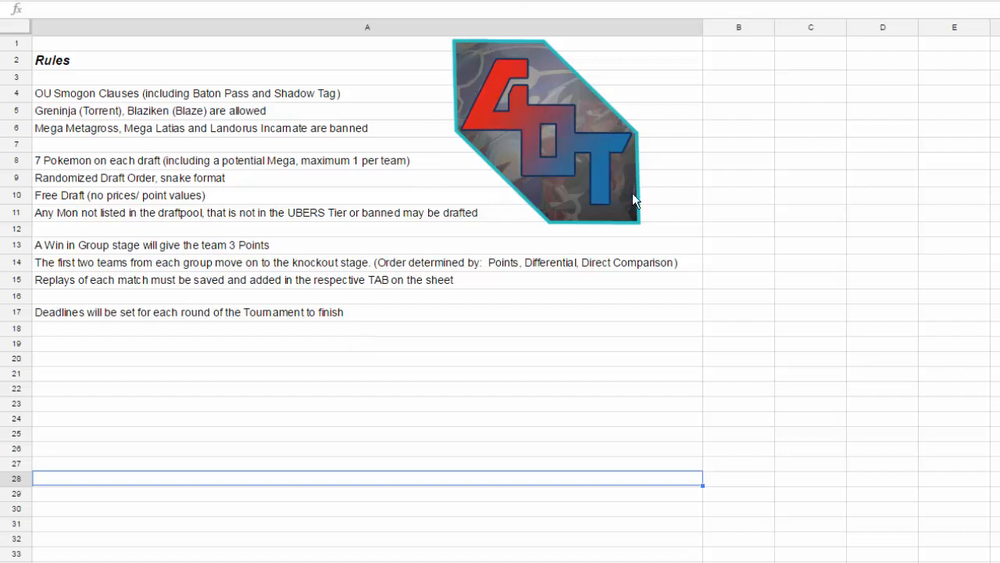
mouse_move(471, 347)
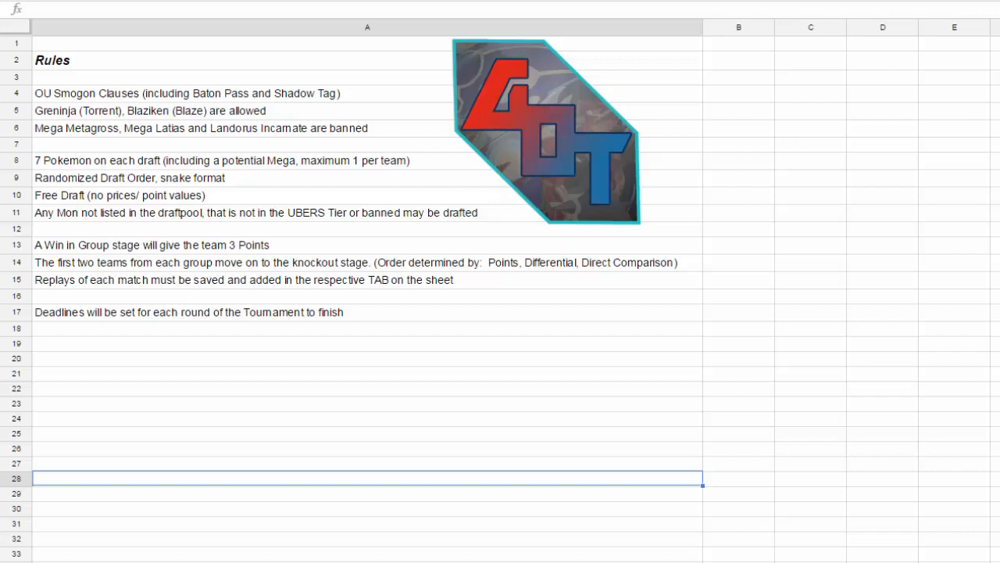
mouse_move(364, 276)
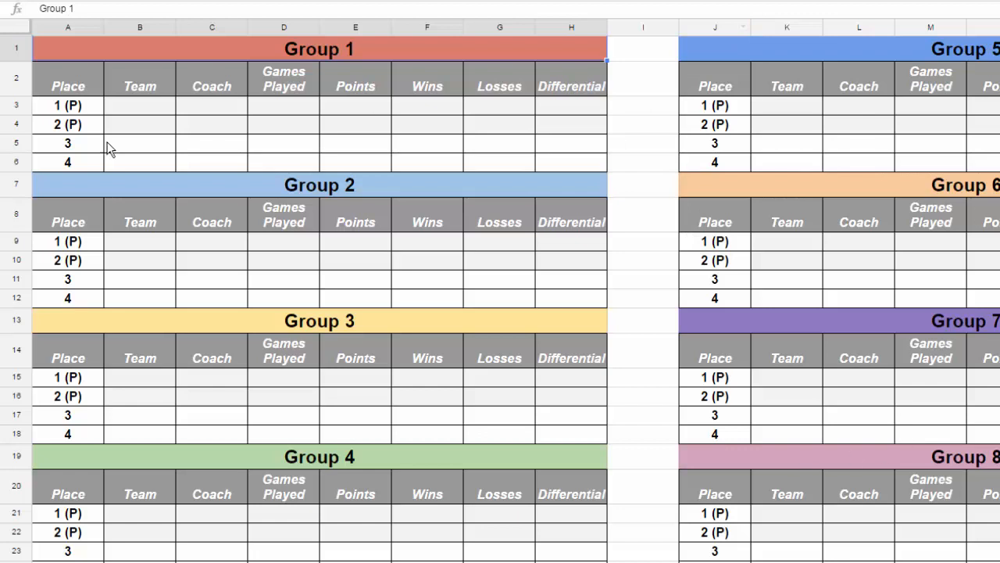
mouse_move(196, 191)
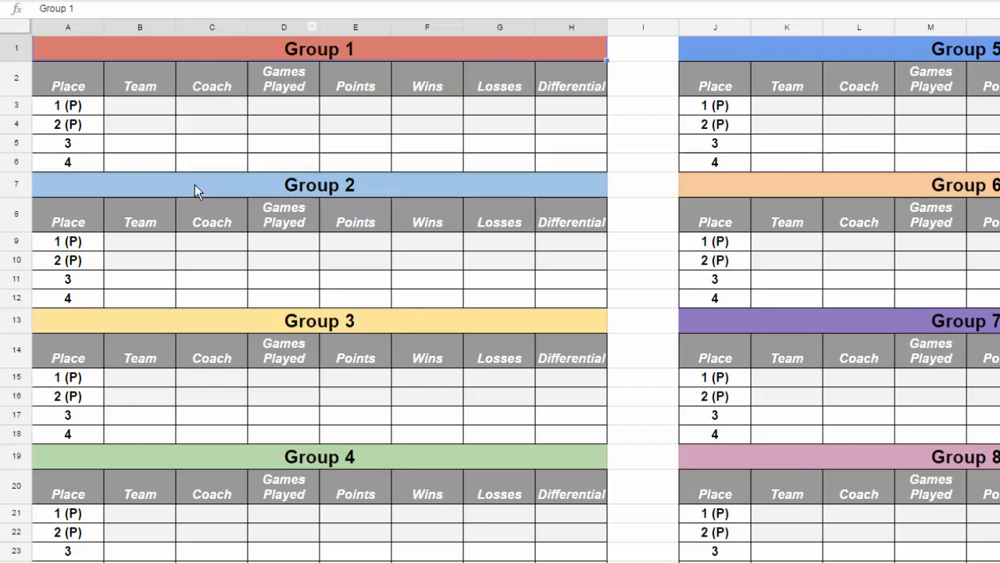
mouse_move(674, 106)
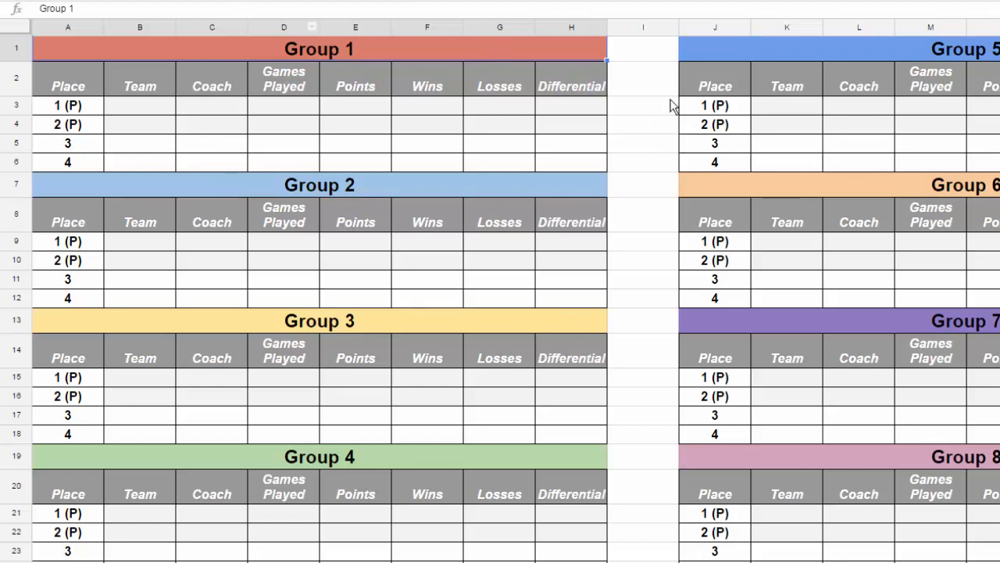
mouse_move(149, 131)
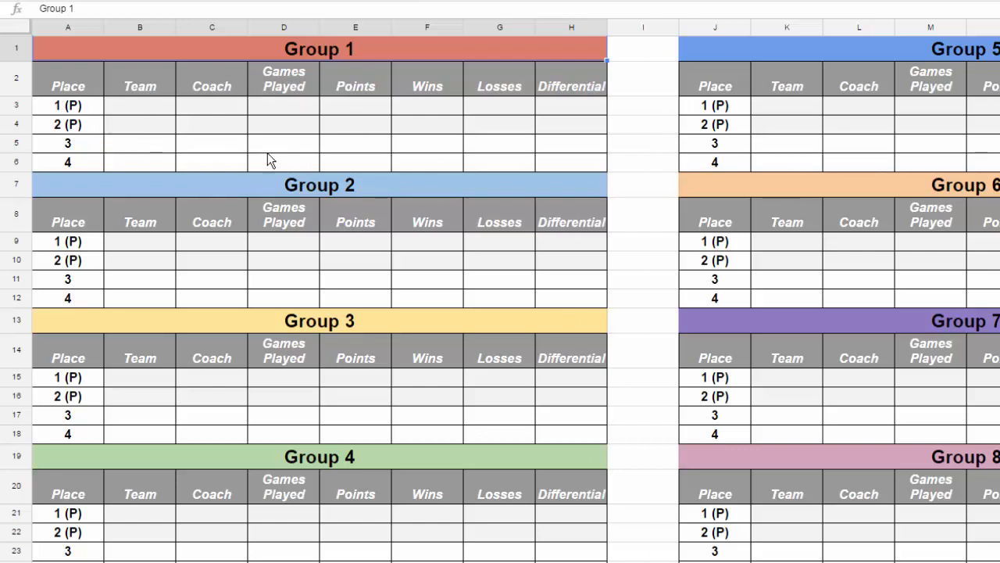
mouse_move(215, 154)
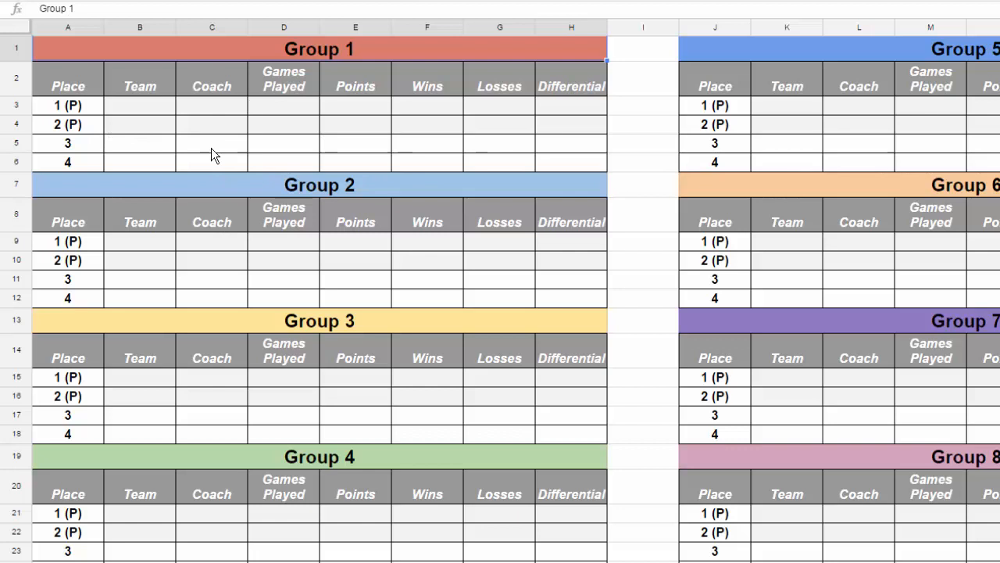
mouse_move(603, 263)
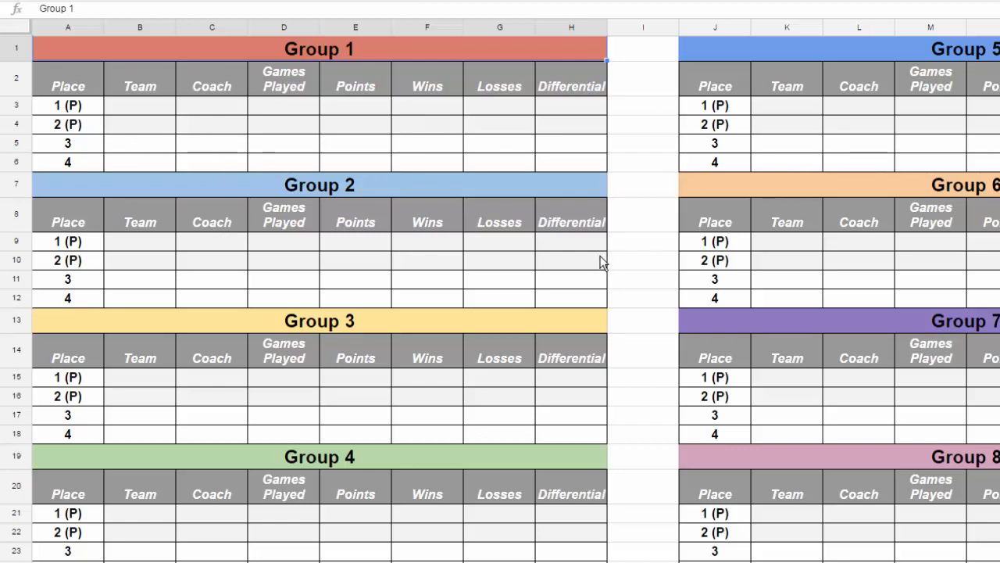
mouse_move(671, 211)
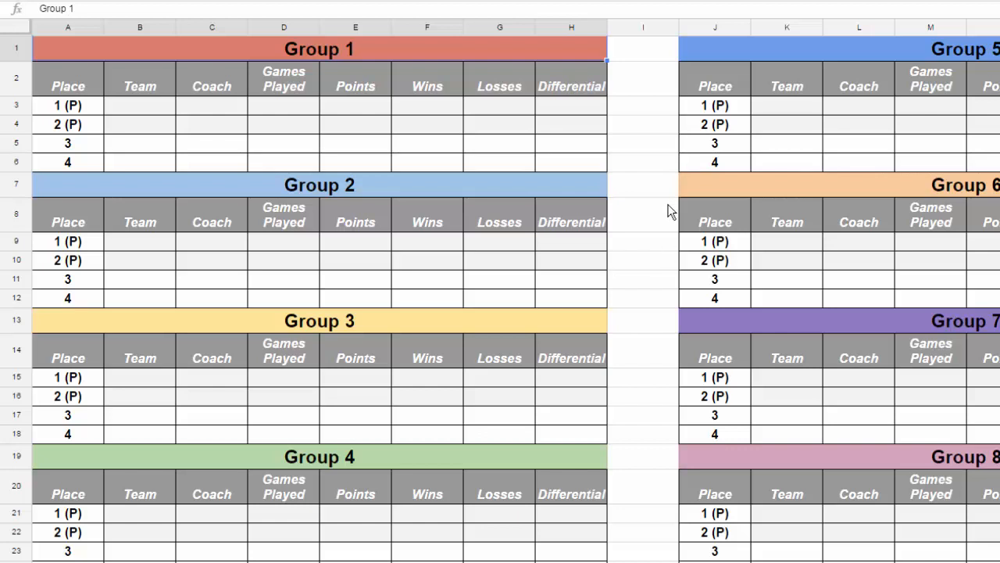
mouse_move(299, 194)
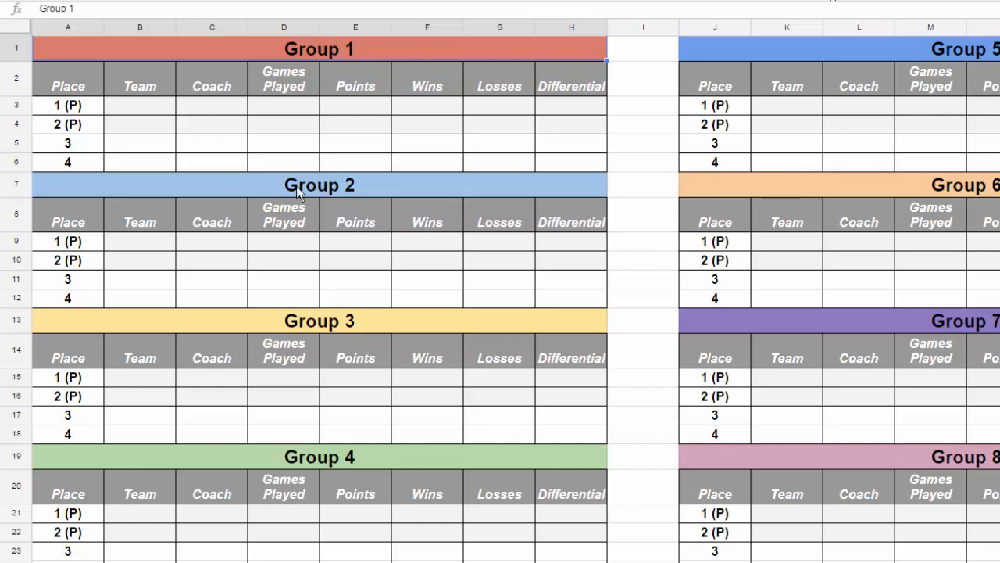
mouse_move(166, 190)
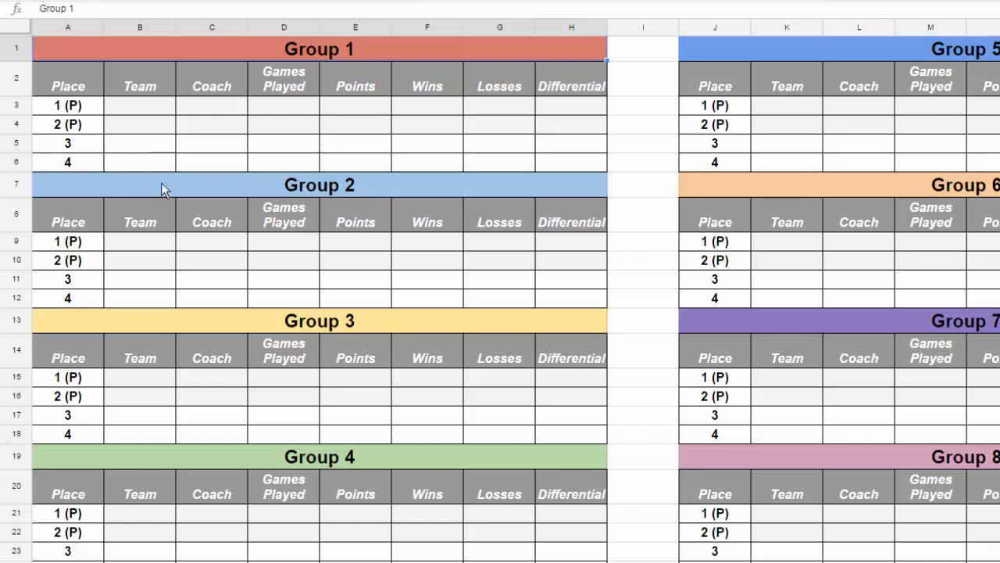
mouse_move(296, 126)
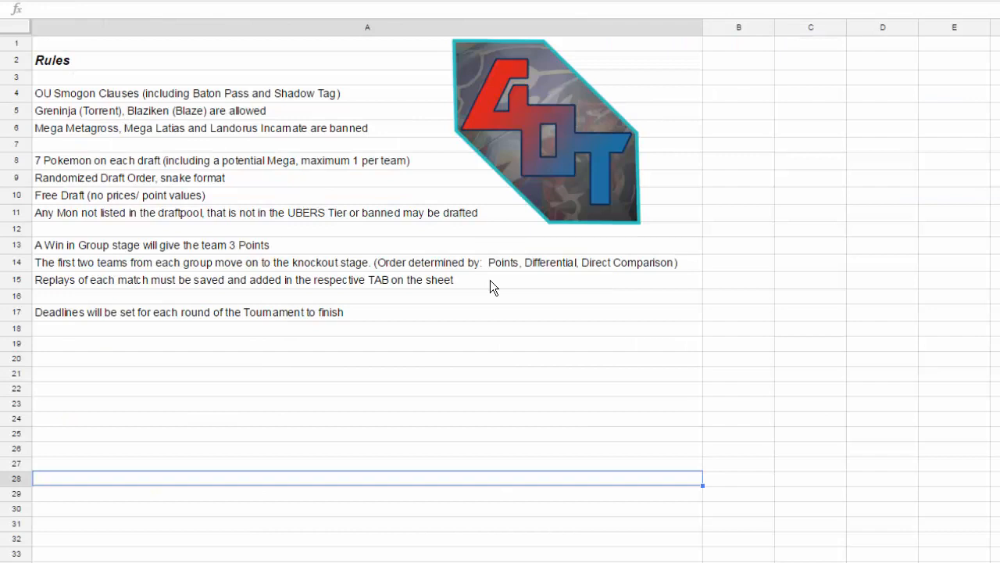
mouse_move(472, 337)
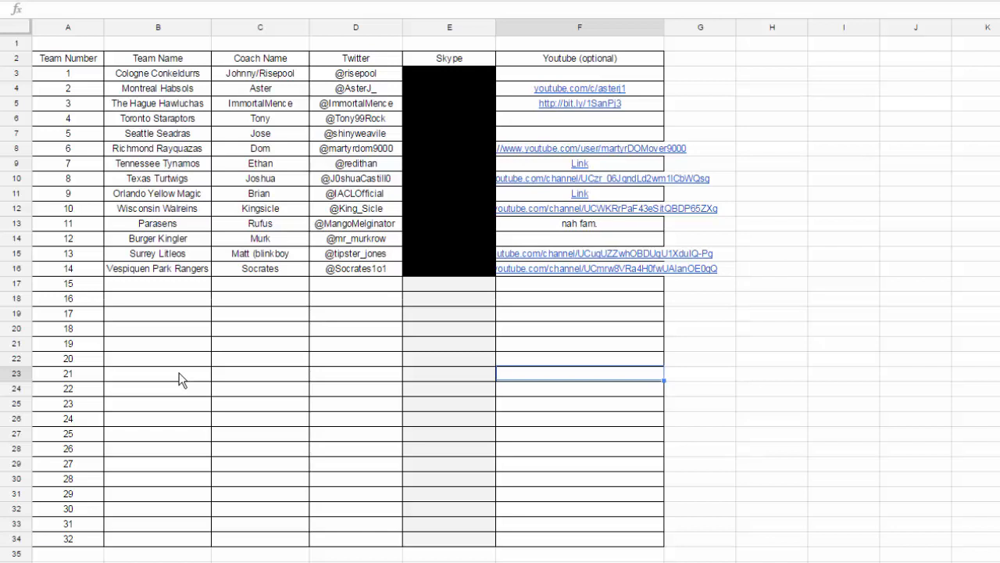
mouse_move(299, 71)
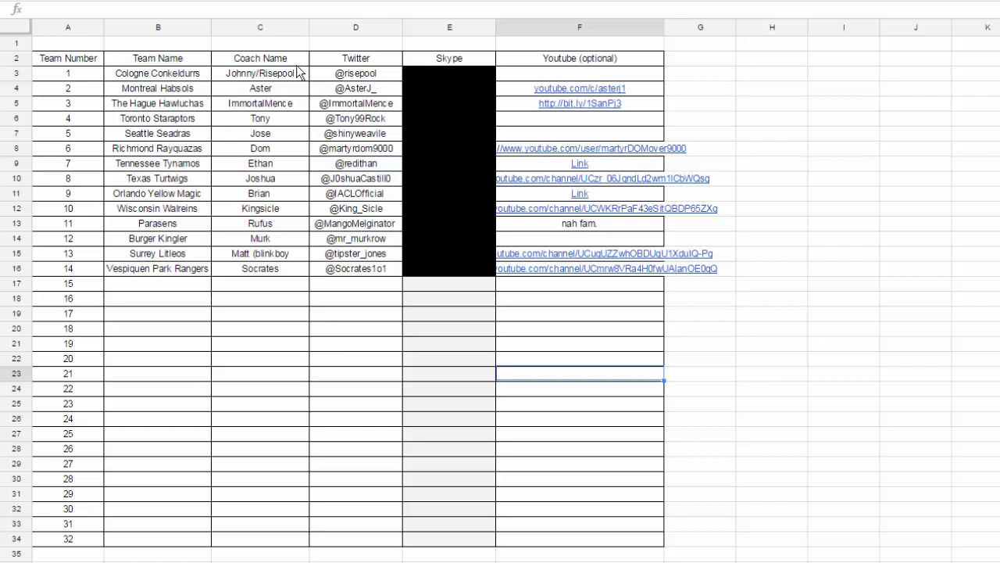
mouse_move(299, 81)
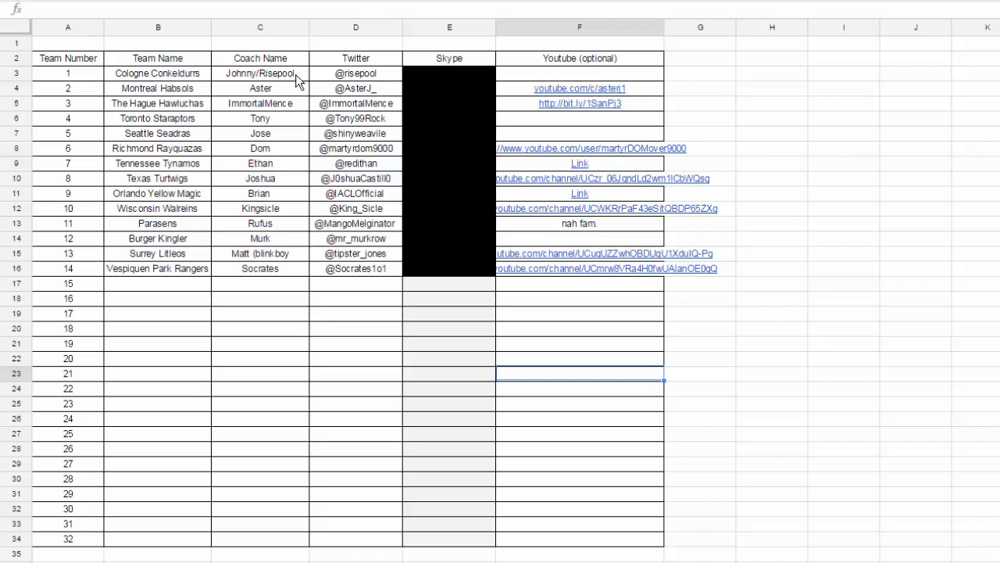
click(260, 73)
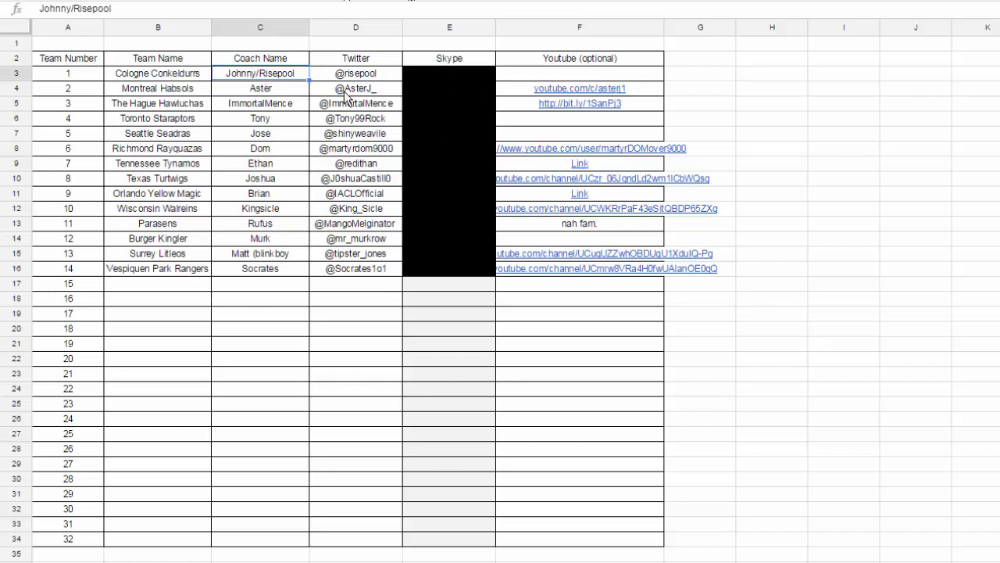
mouse_move(365, 78)
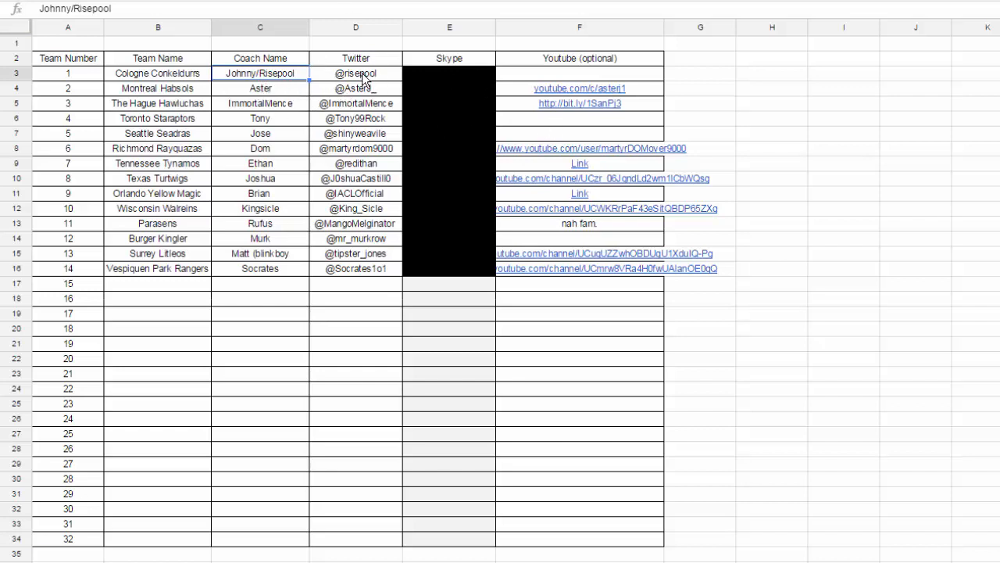
click(157, 73)
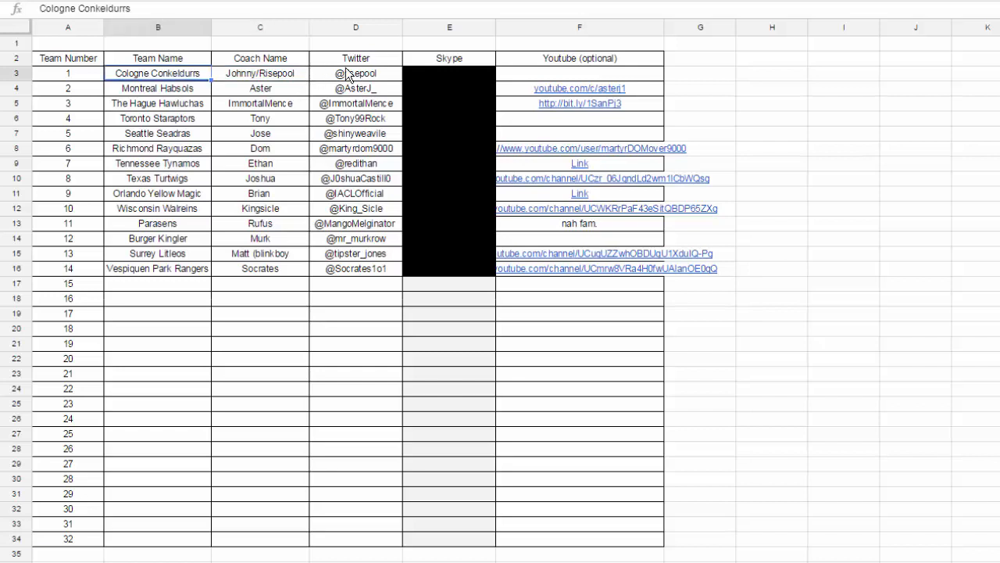
click(356, 73)
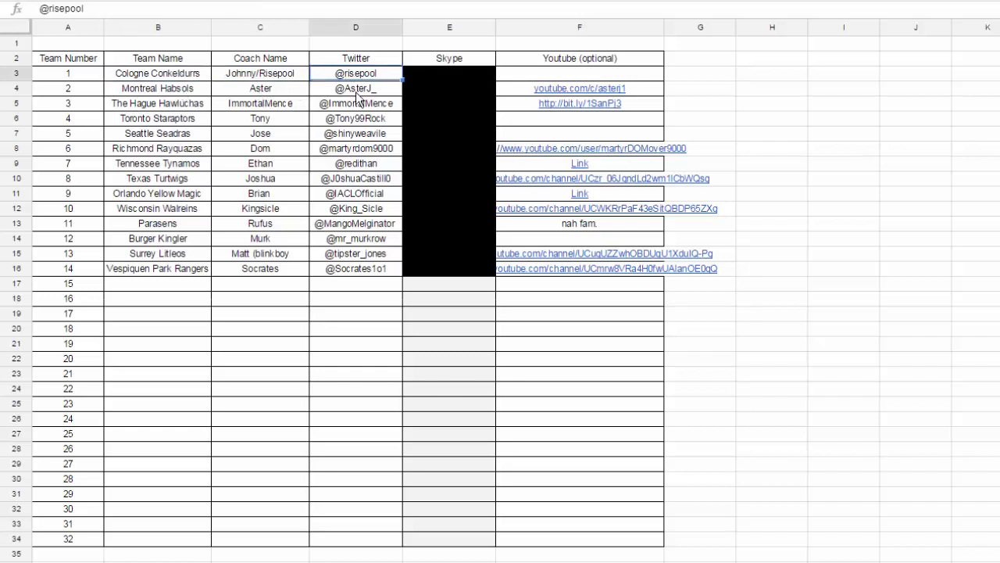
click(157, 88)
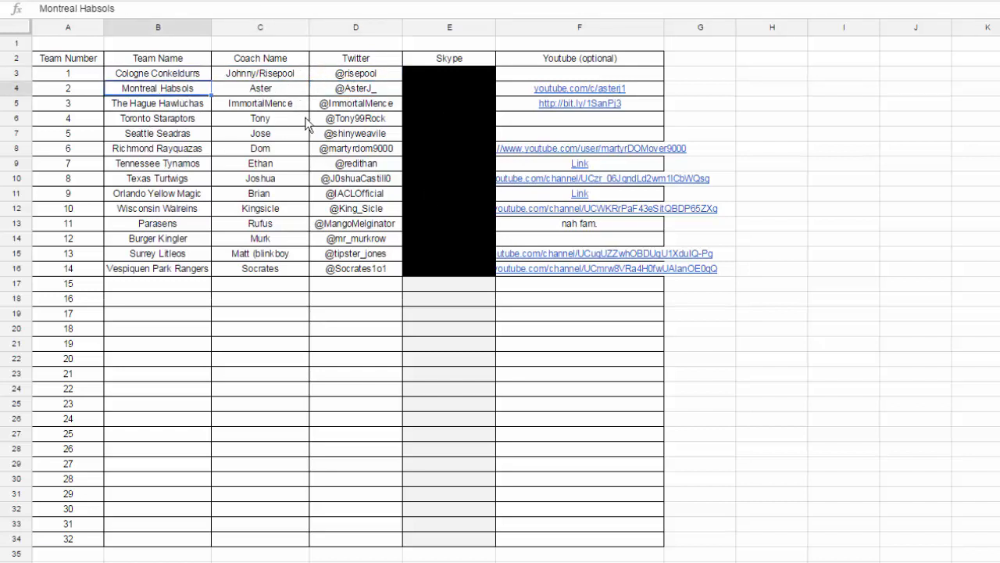
click(157, 103)
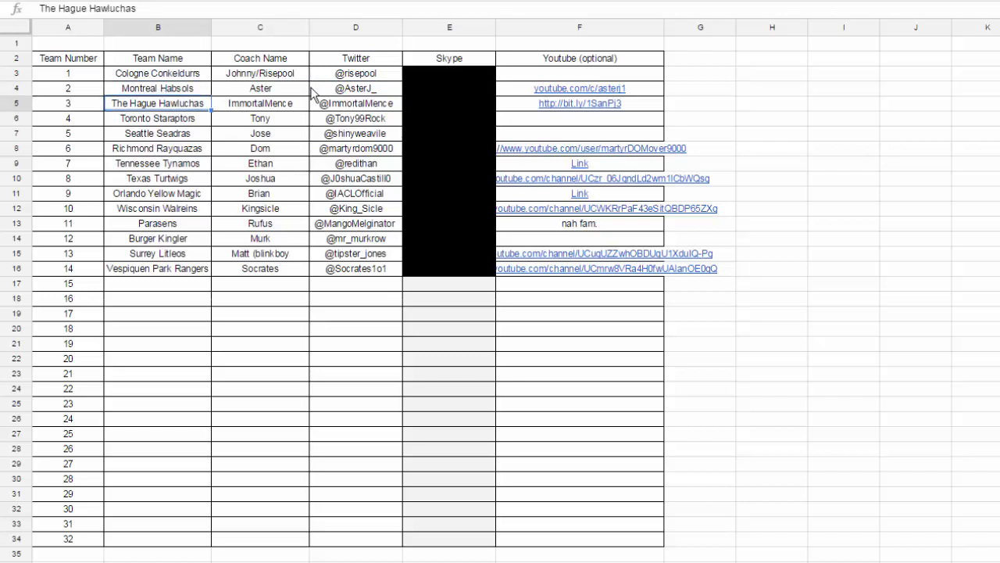
click(261, 118)
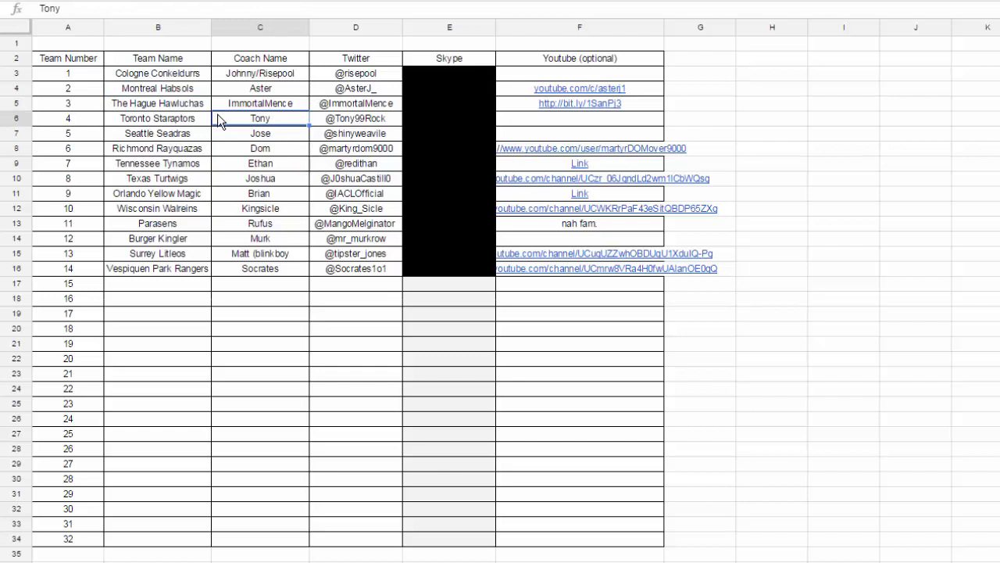
click(260, 133)
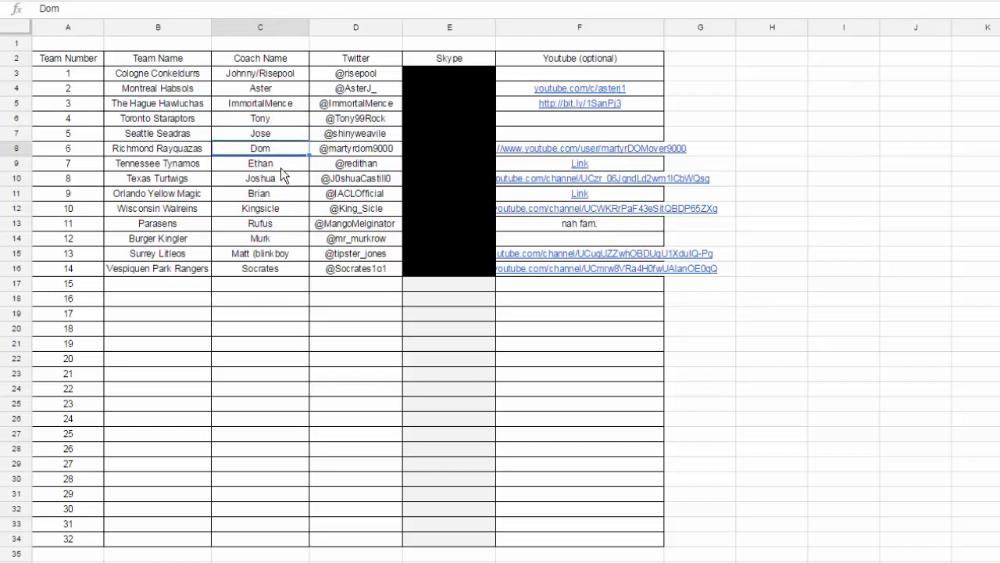
click(260, 163)
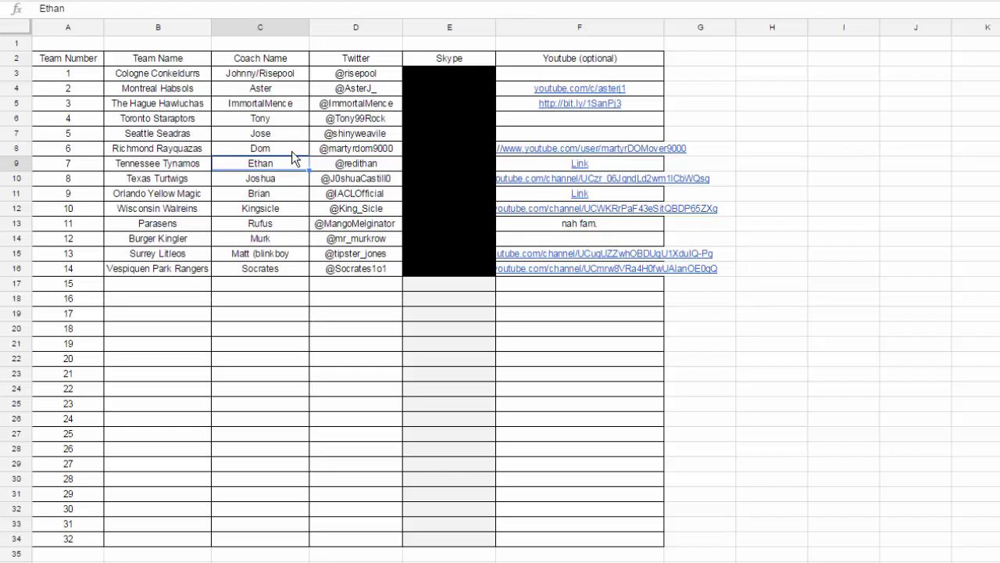
click(259, 178)
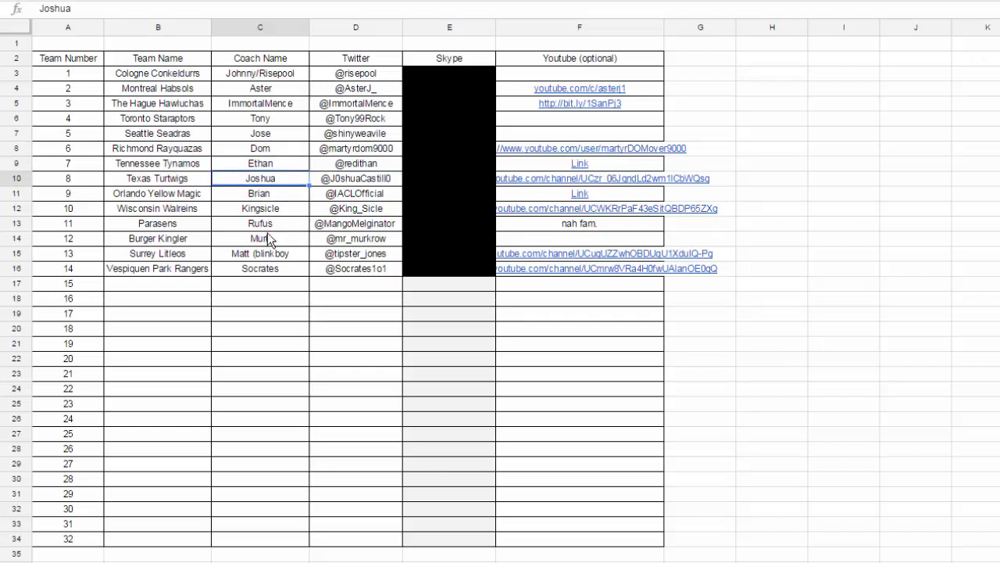
click(261, 223)
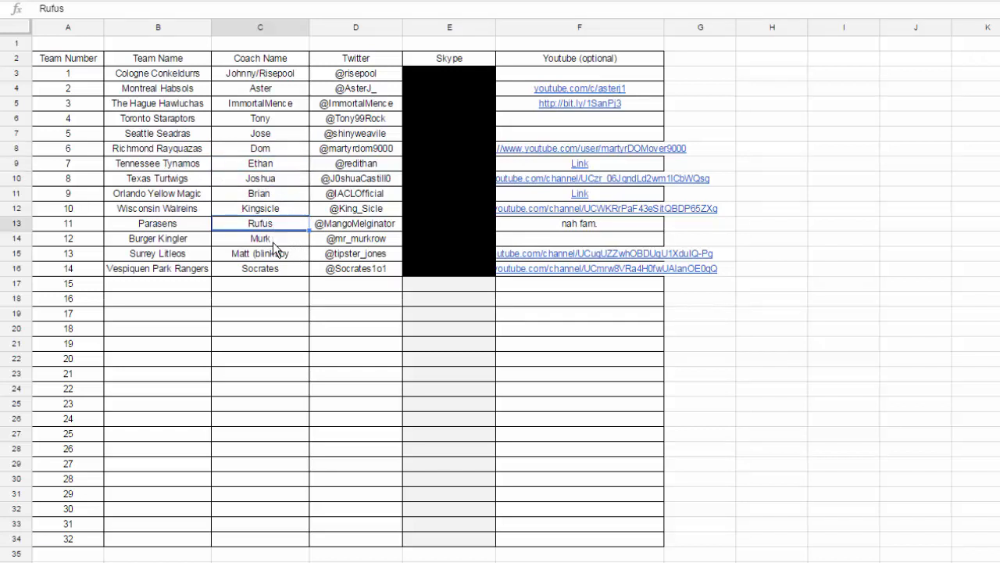
click(260, 239)
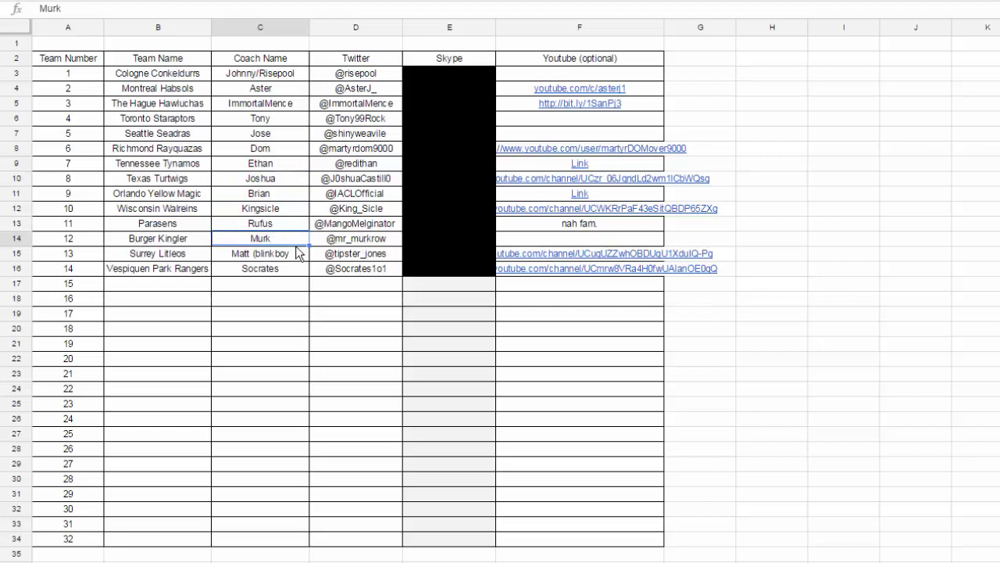
mouse_move(280, 250)
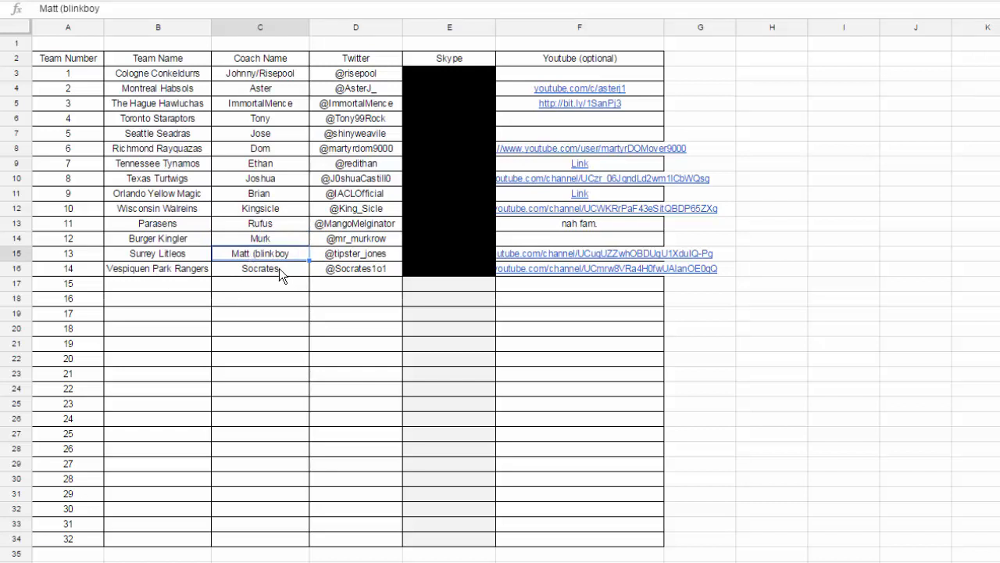
mouse_move(324, 164)
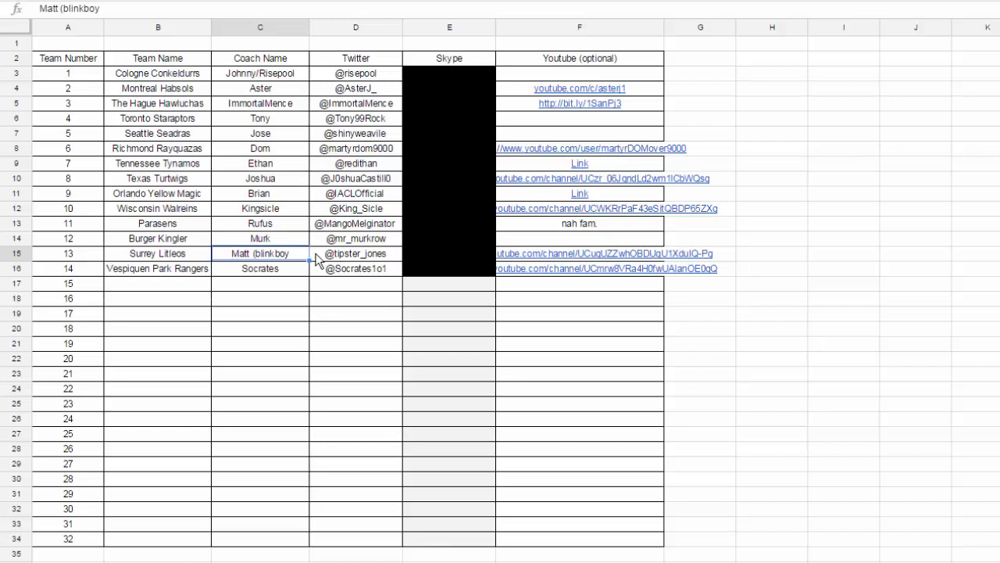
mouse_move(459, 108)
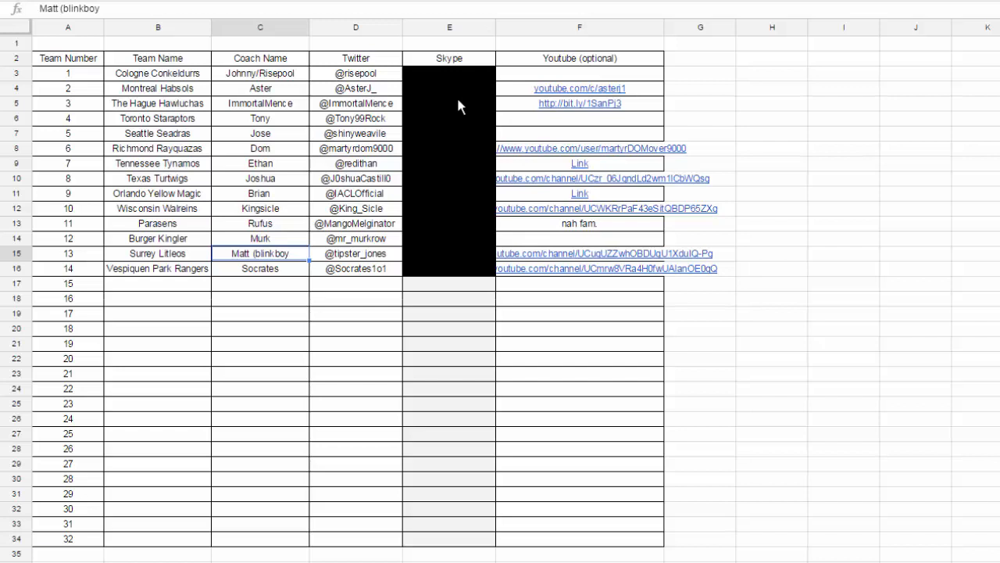
mouse_move(450, 232)
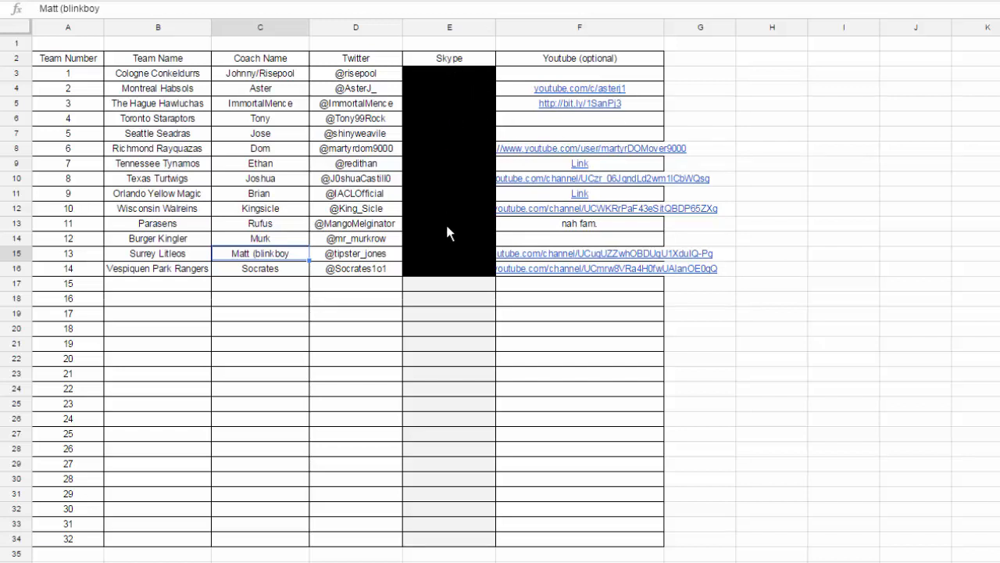
mouse_move(520, 234)
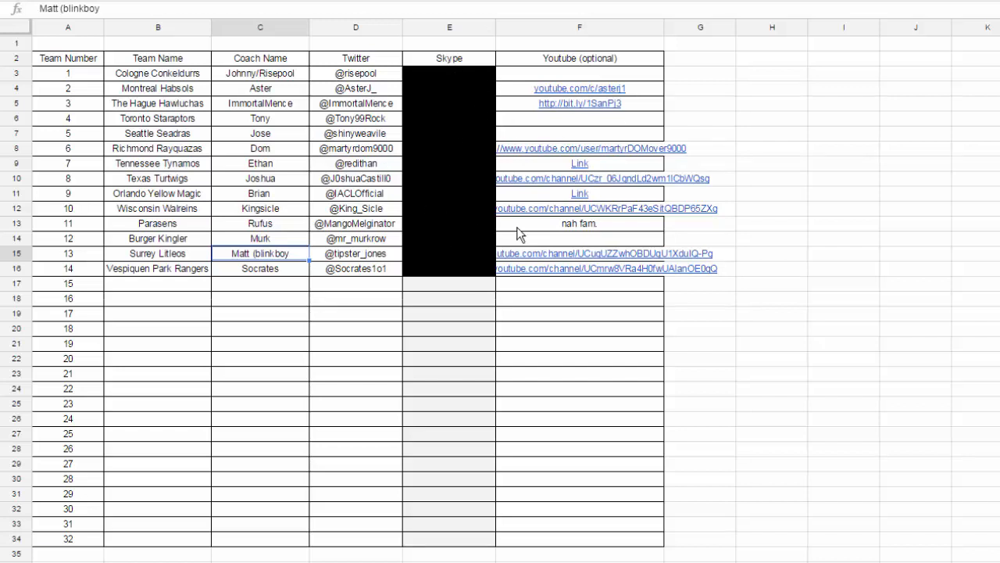
mouse_move(388, 104)
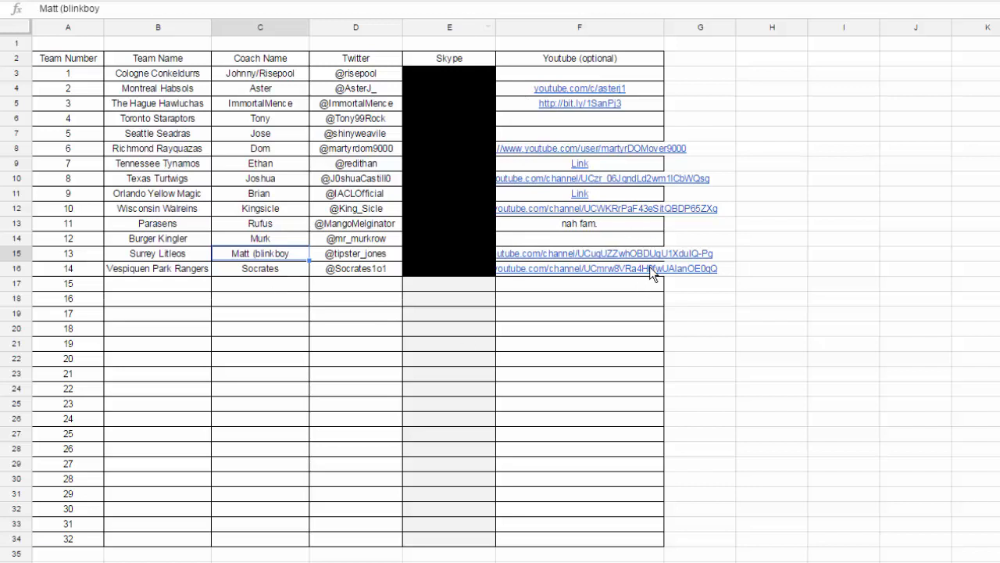
mouse_move(508, 298)
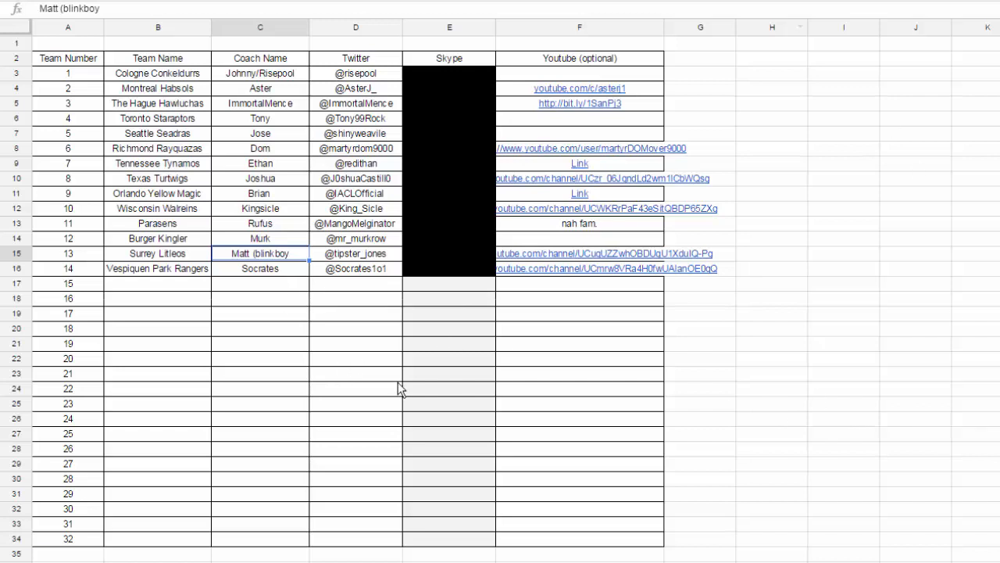
mouse_move(348, 402)
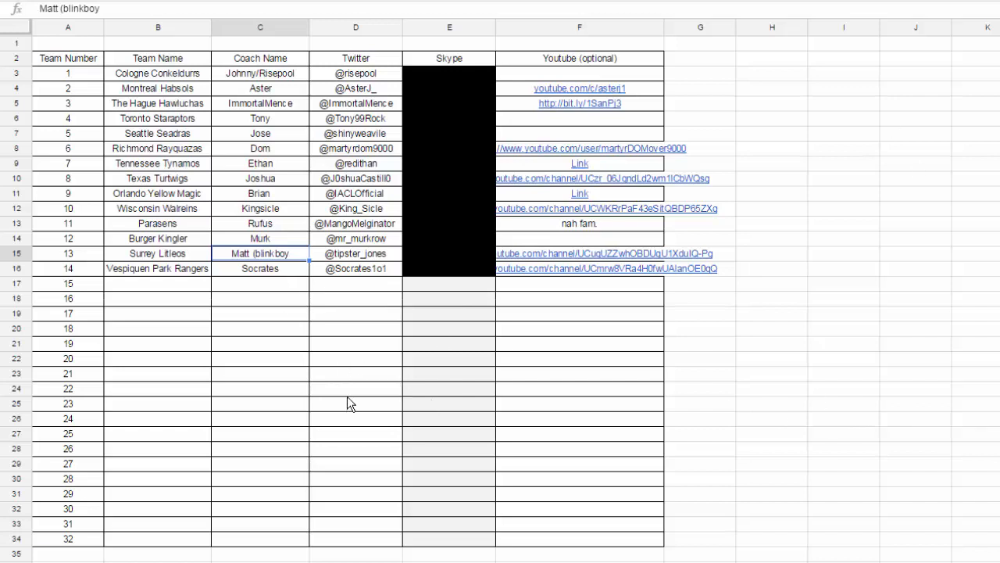
mouse_move(371, 388)
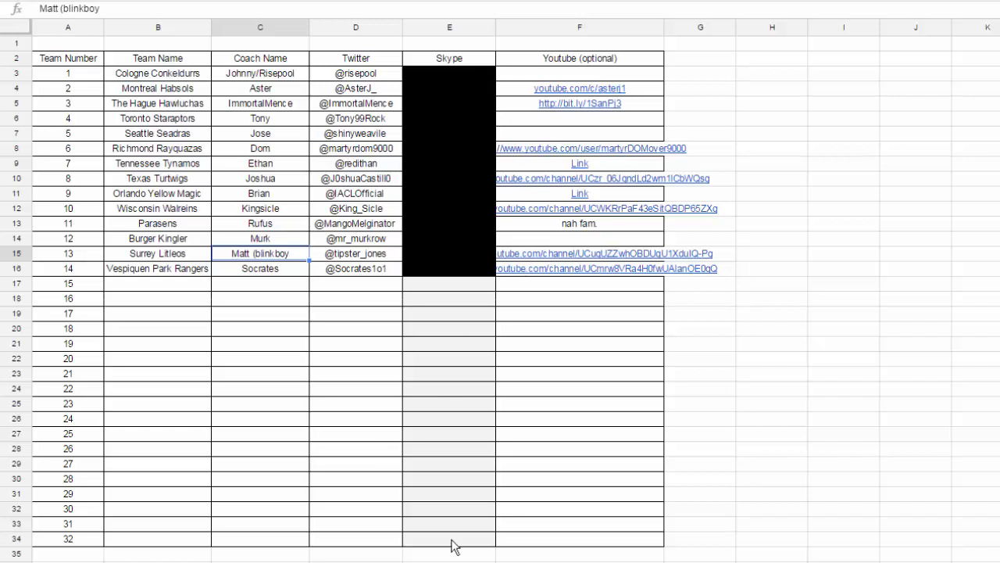
mouse_move(395, 343)
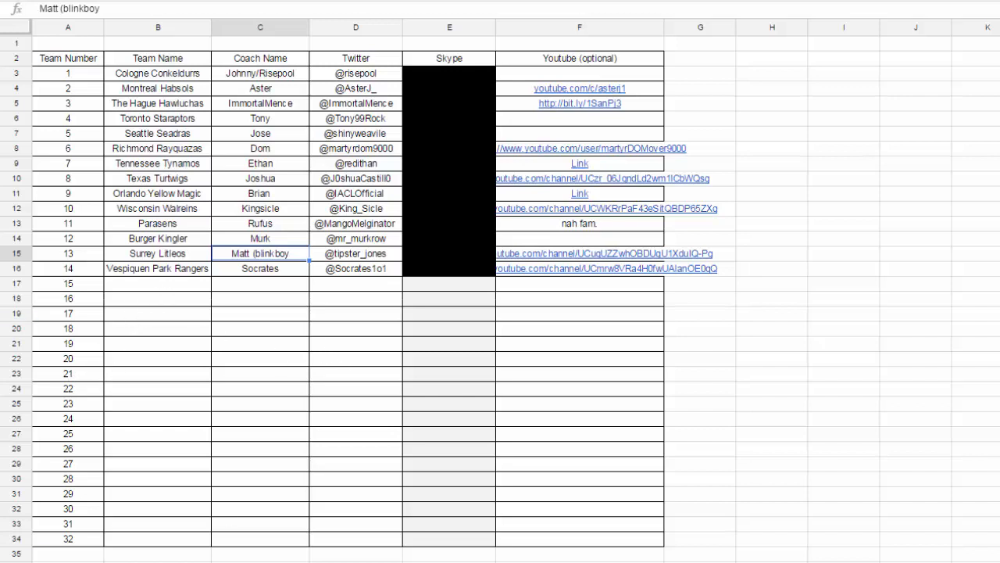
mouse_move(322, 530)
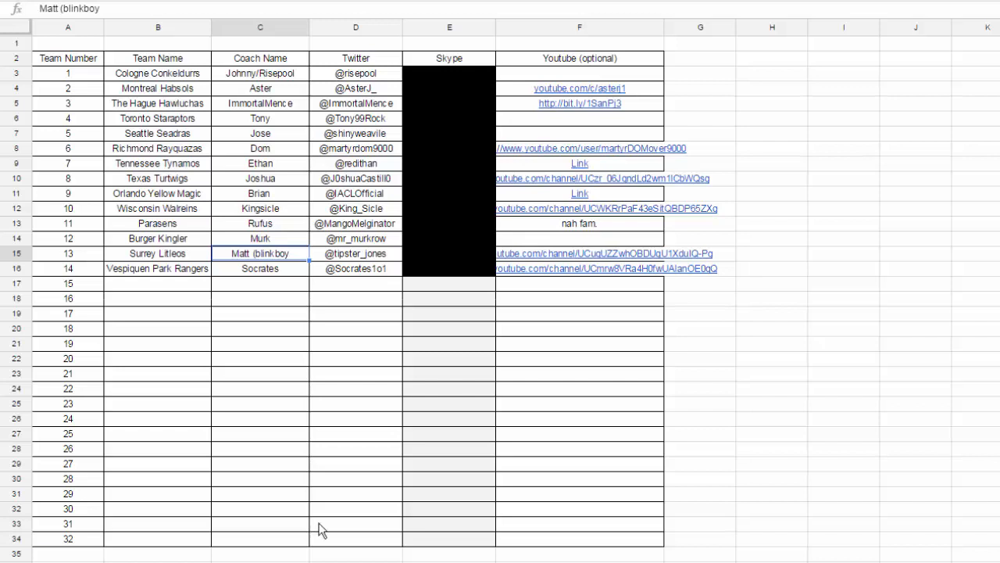
mouse_move(170, 297)
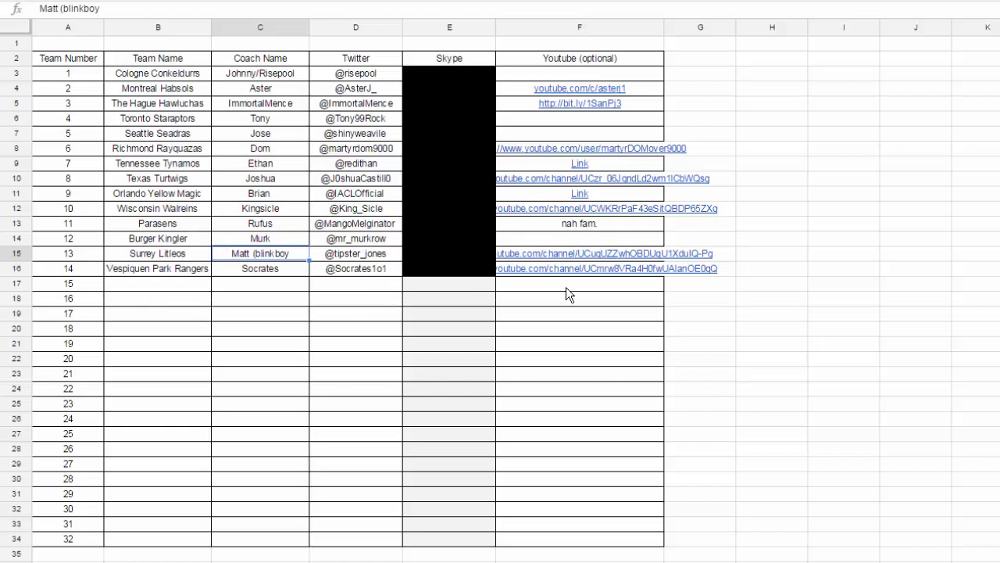
mouse_move(229, 399)
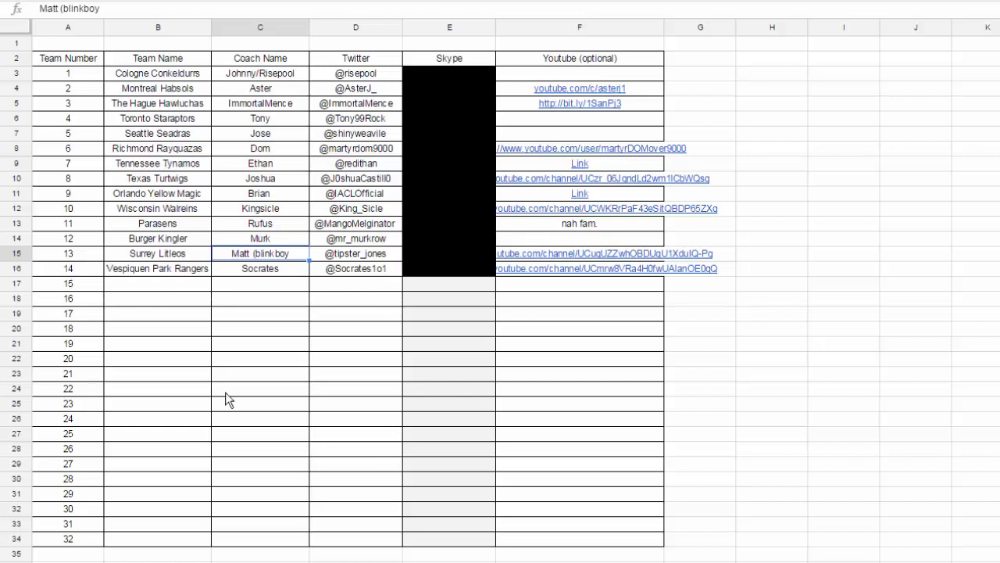
mouse_move(303, 379)
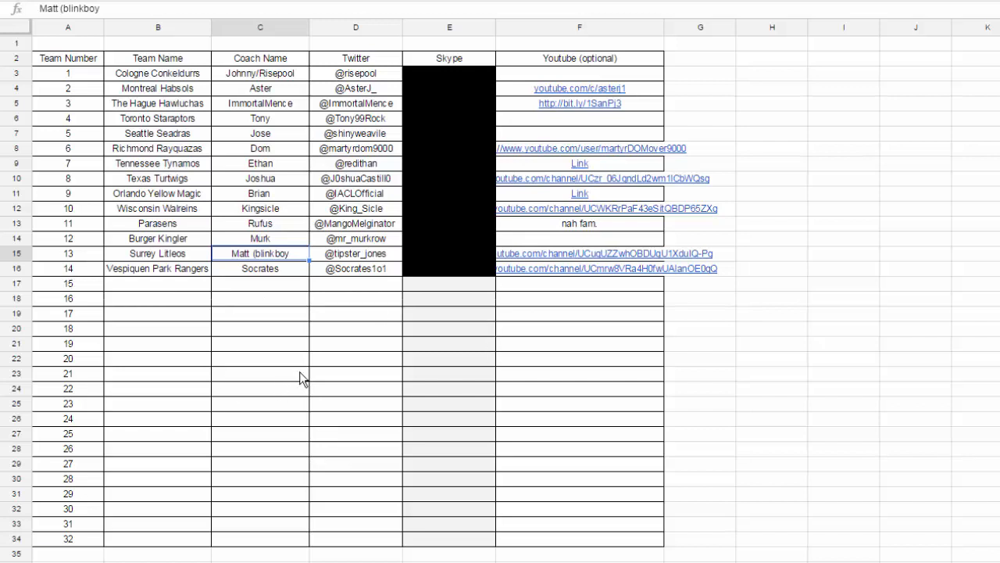
mouse_move(590, 376)
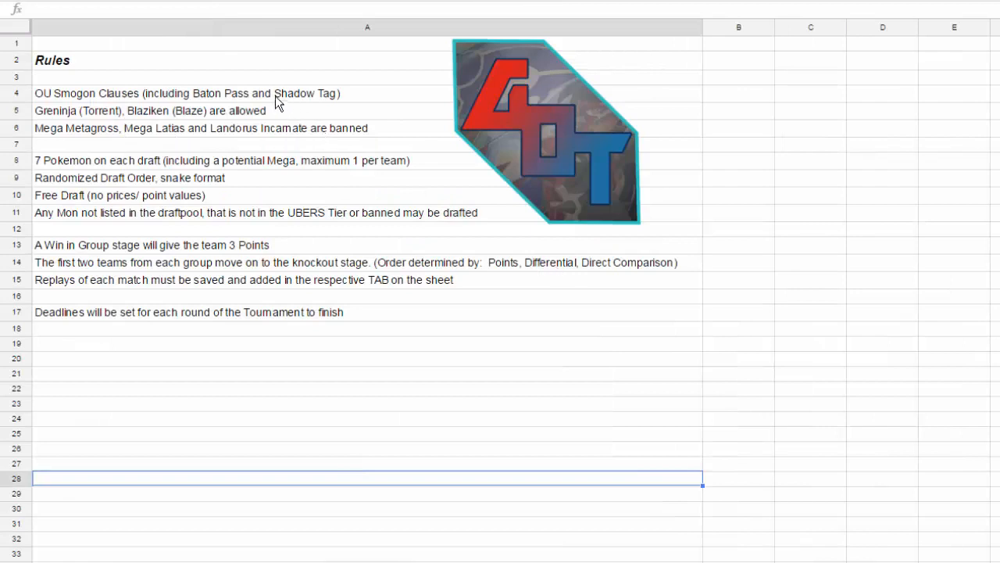
mouse_move(173, 115)
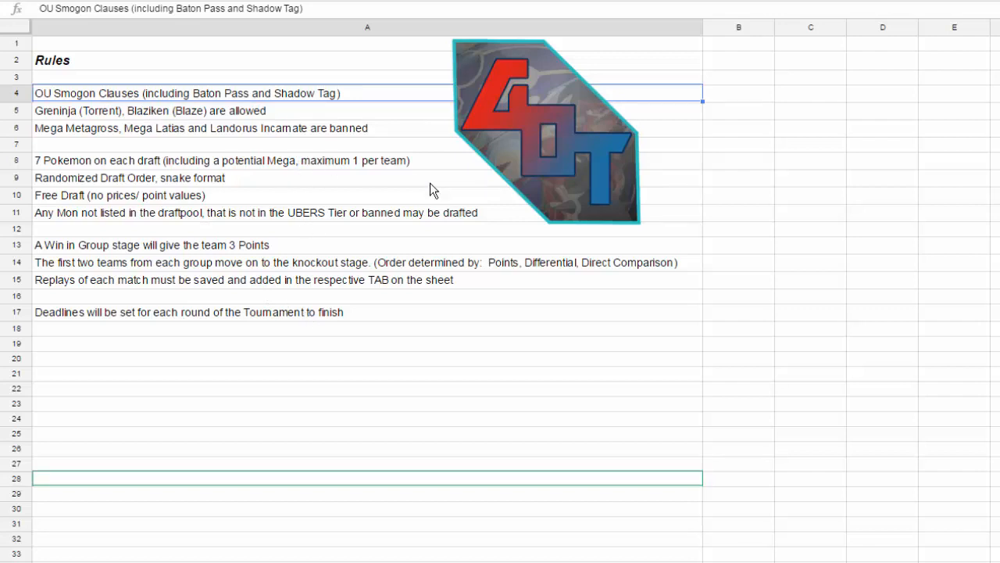
mouse_move(439, 195)
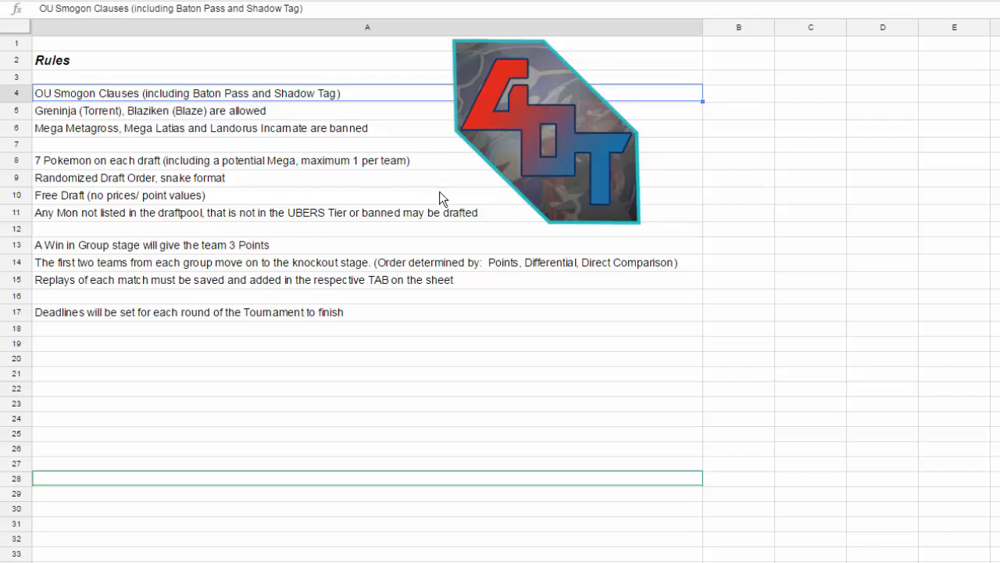
mouse_move(172, 117)
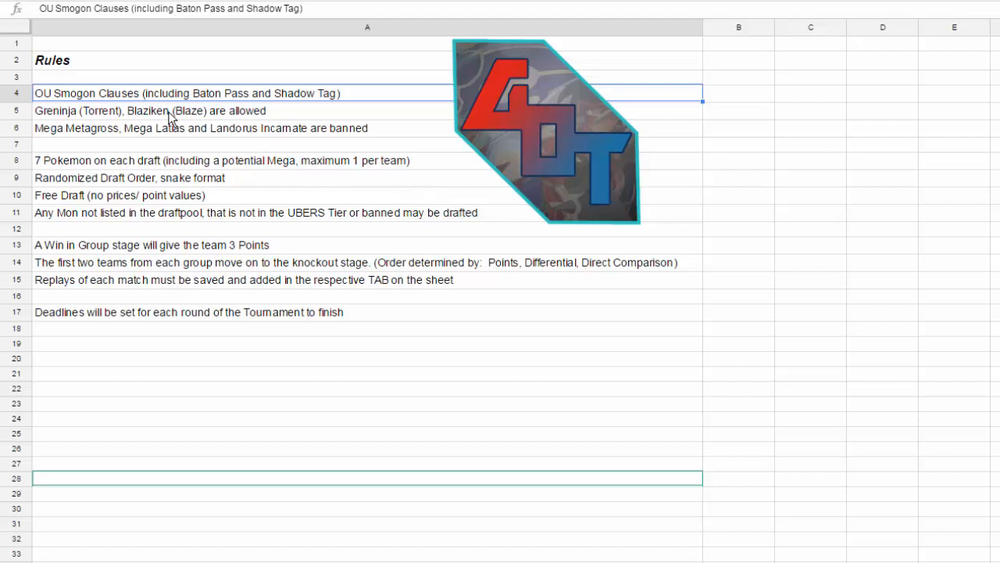
mouse_move(102, 123)
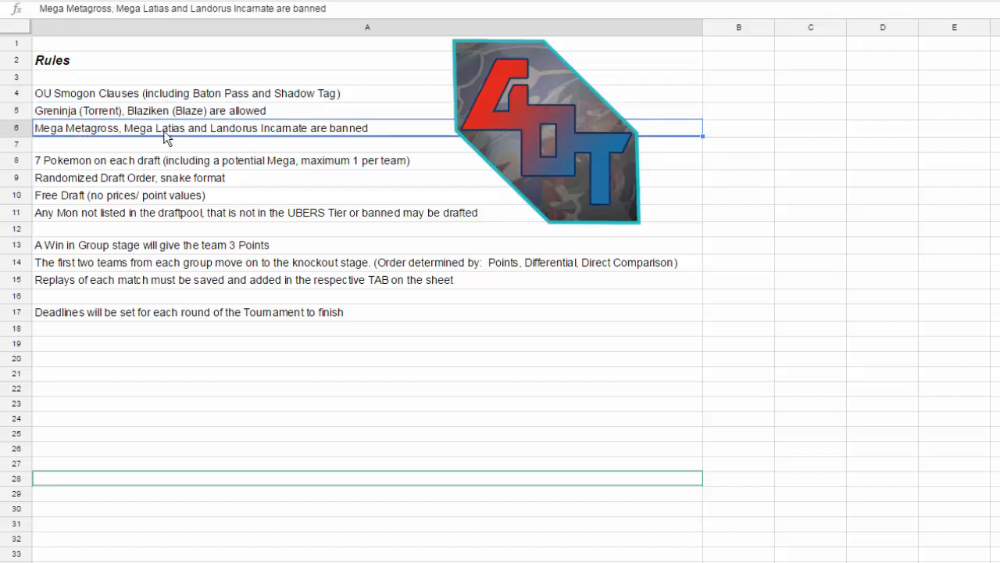
mouse_move(372, 133)
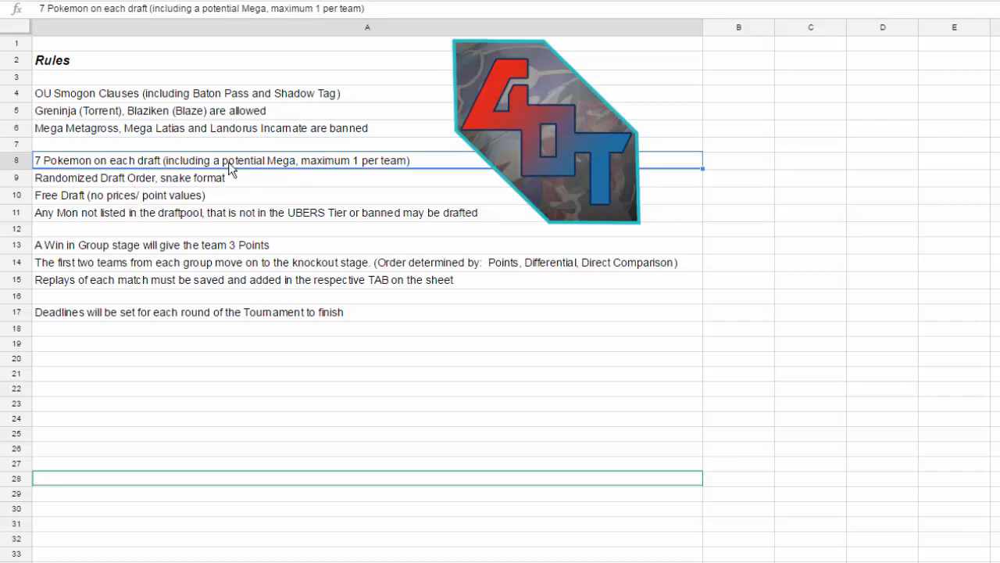
mouse_move(121, 187)
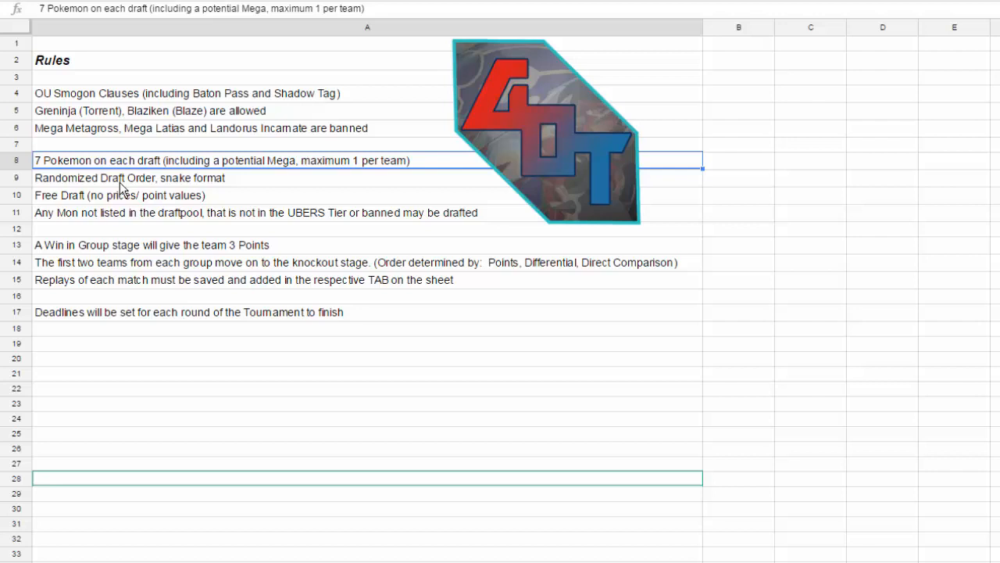
mouse_move(145, 203)
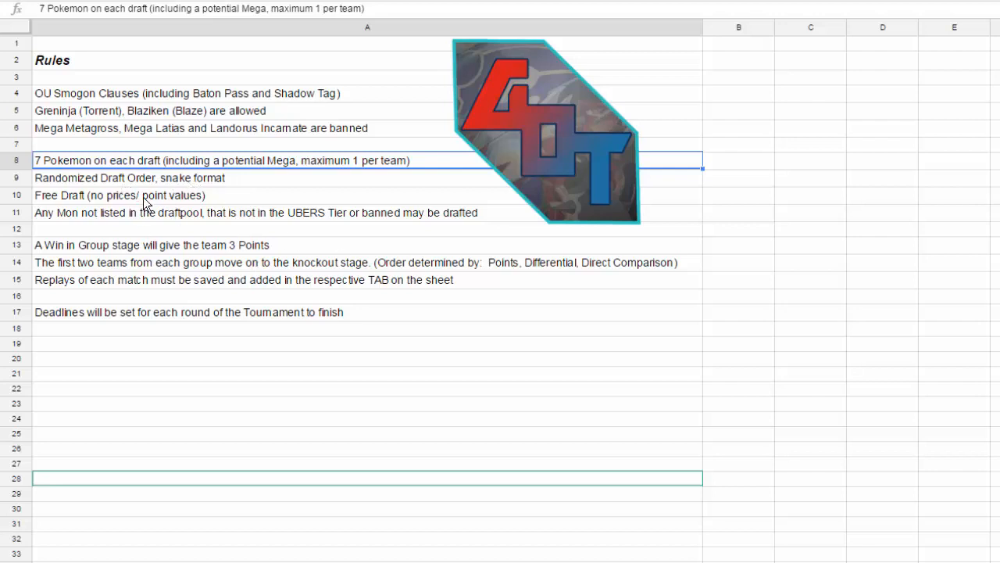
click(119, 195)
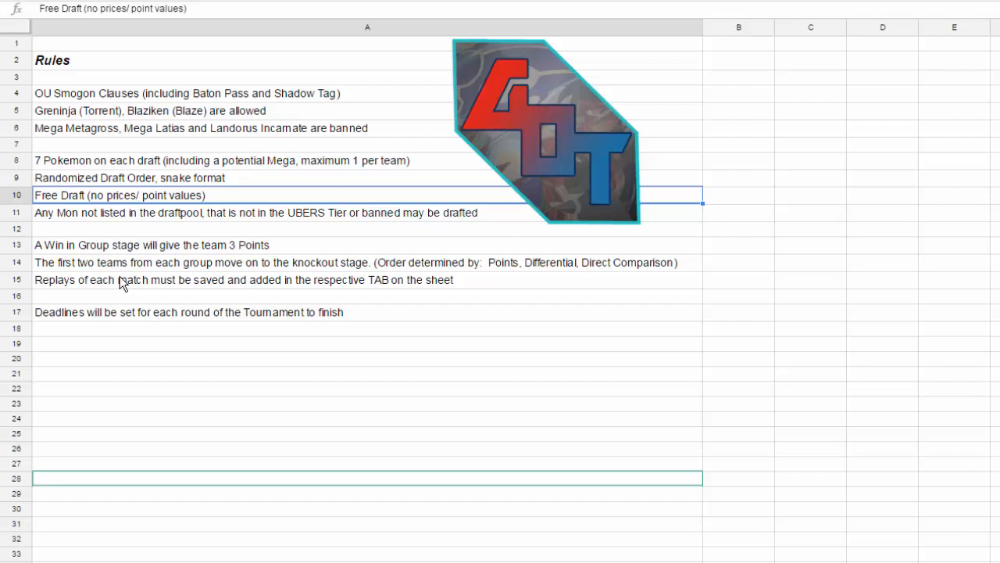
click(117, 178)
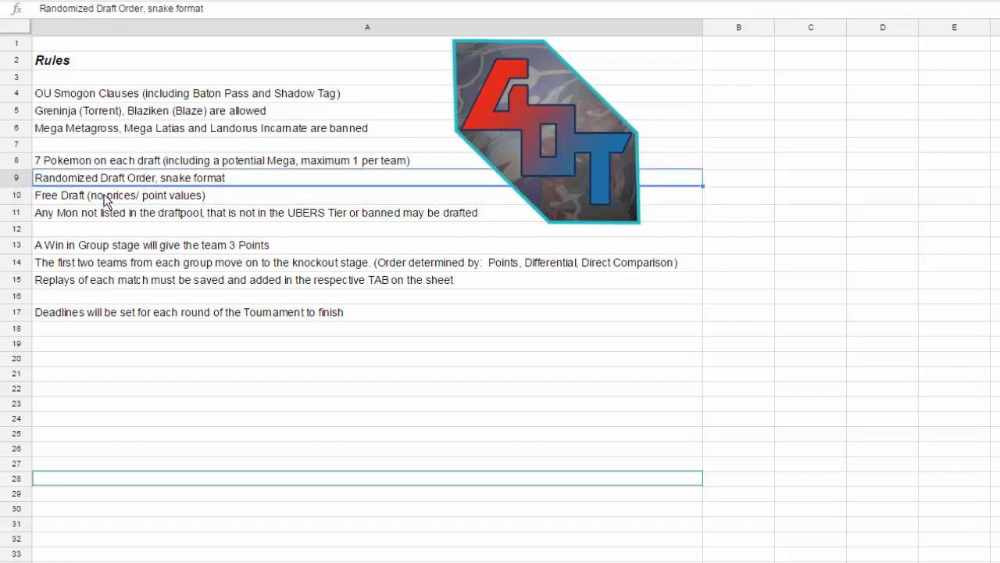
mouse_move(242, 217)
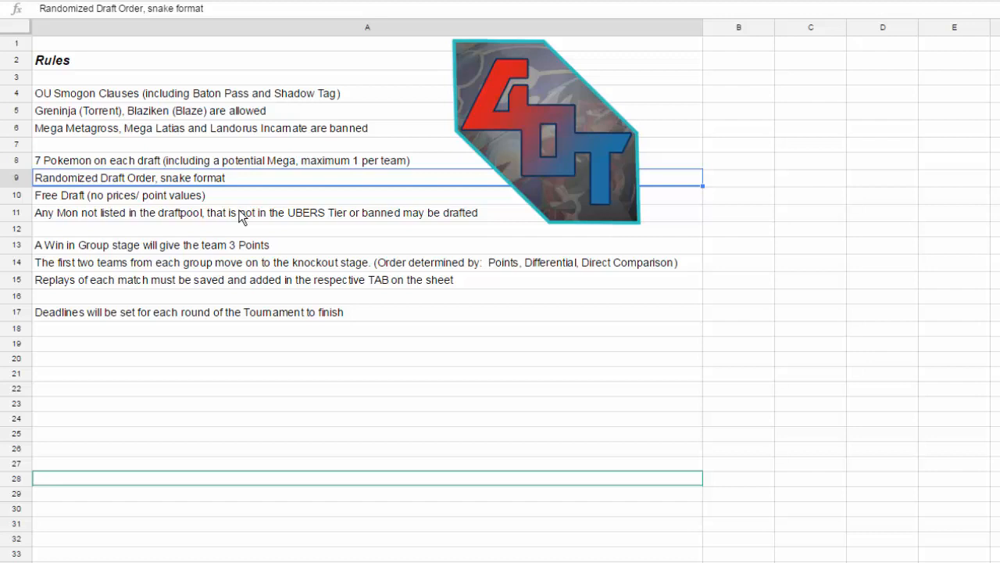
mouse_move(242, 211)
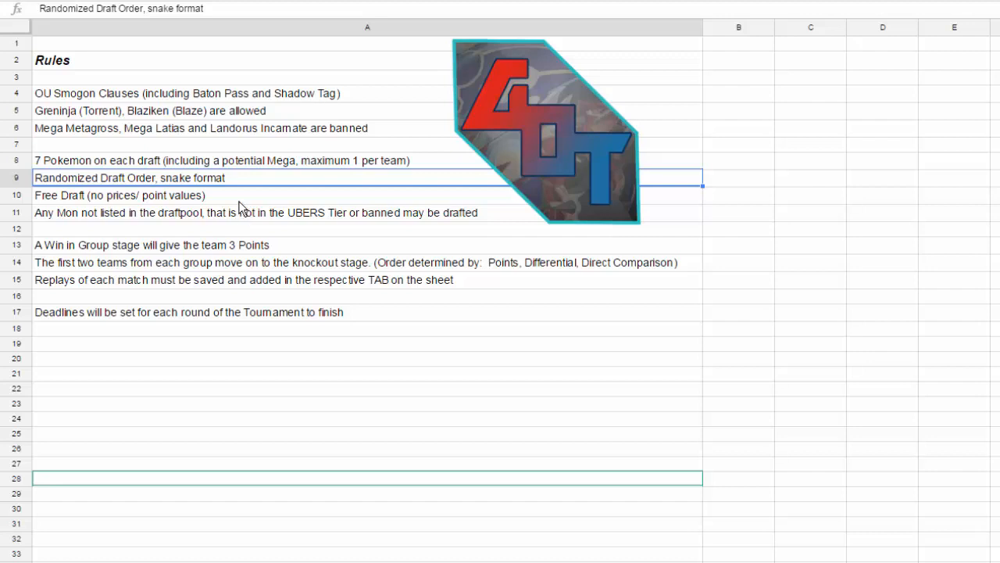
click(235, 212)
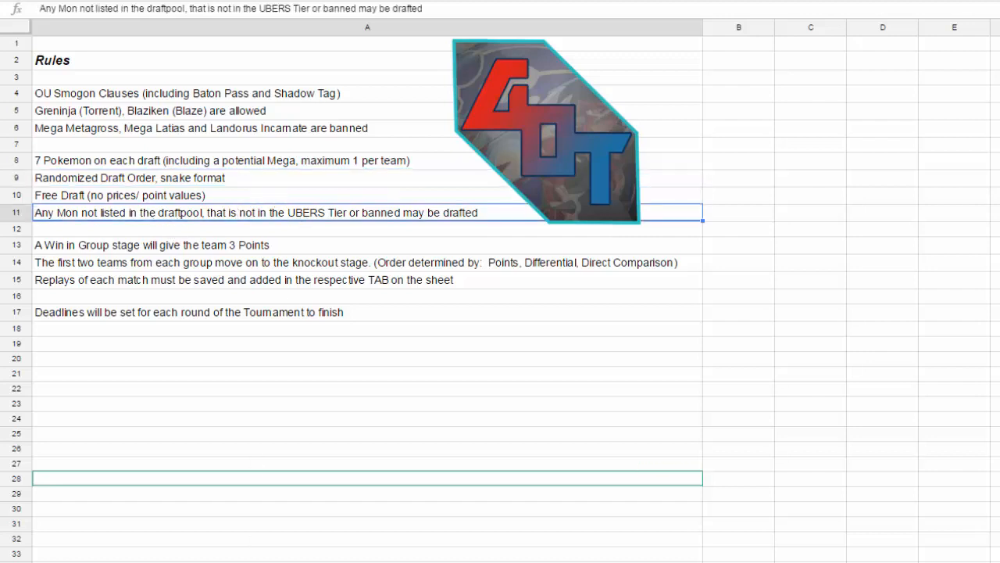
mouse_move(425, 392)
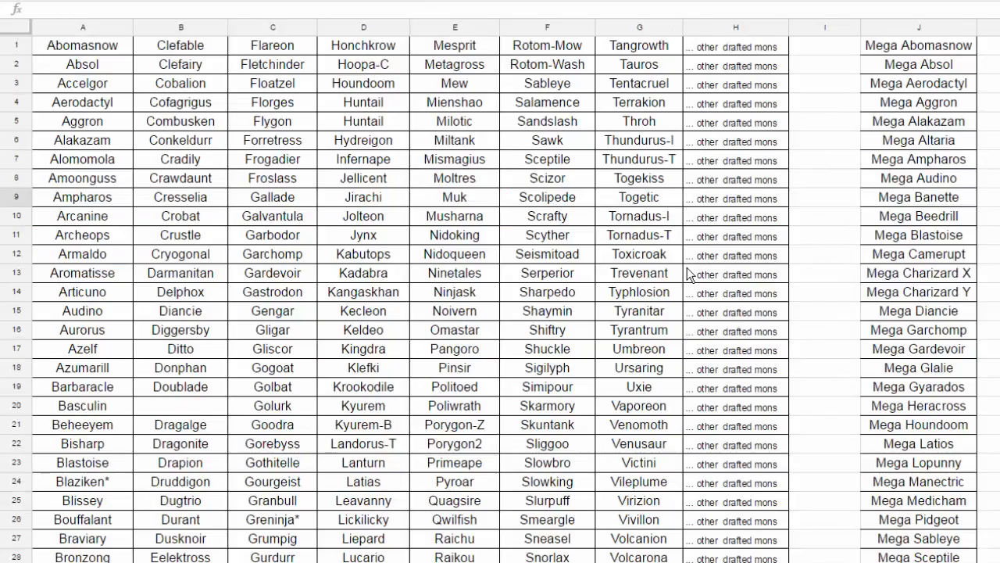
Step: Scroll down through the draftable Pokémon roster and the Mega evolutions list
scroll(down, 3)
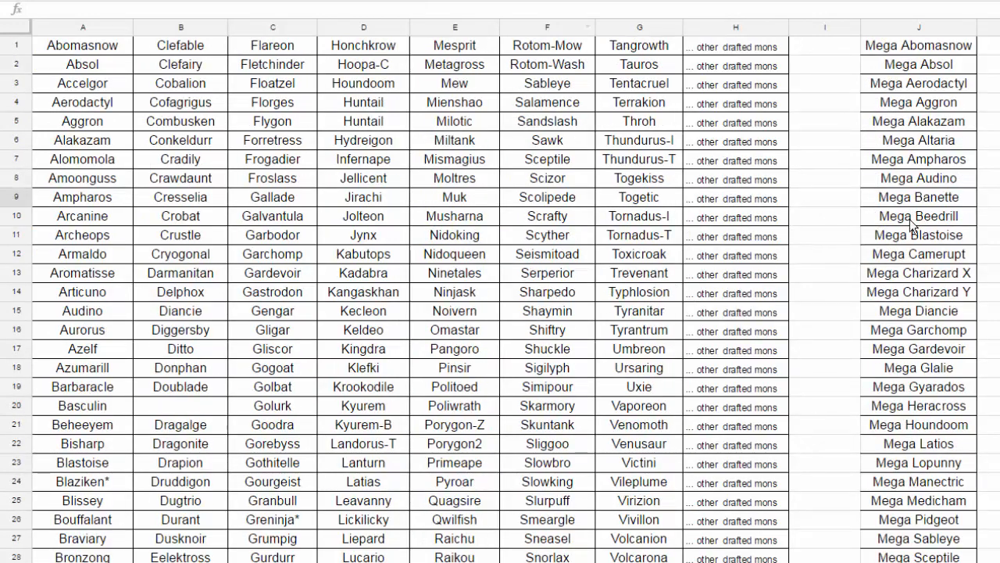
mouse_move(451, 199)
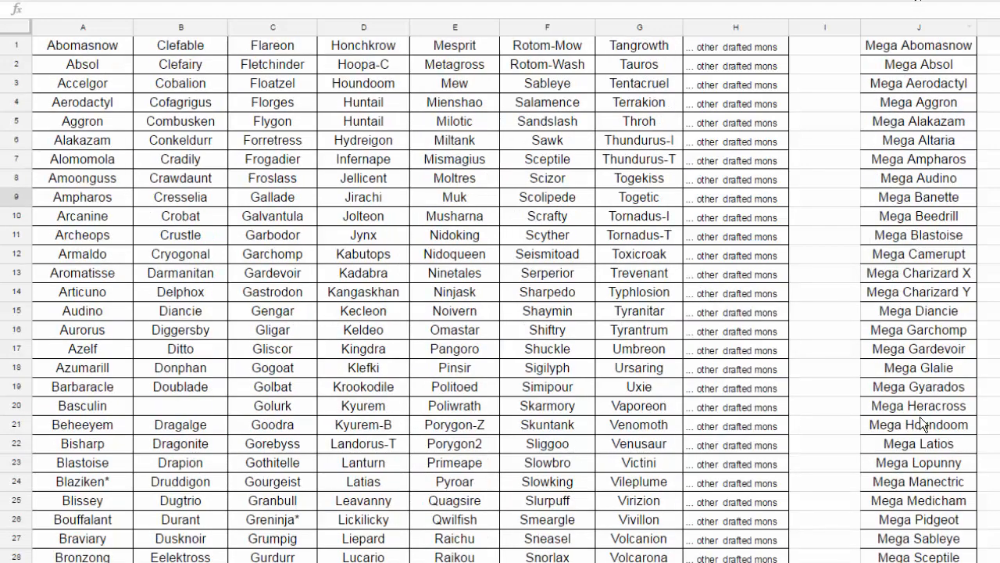
scroll(down, 3)
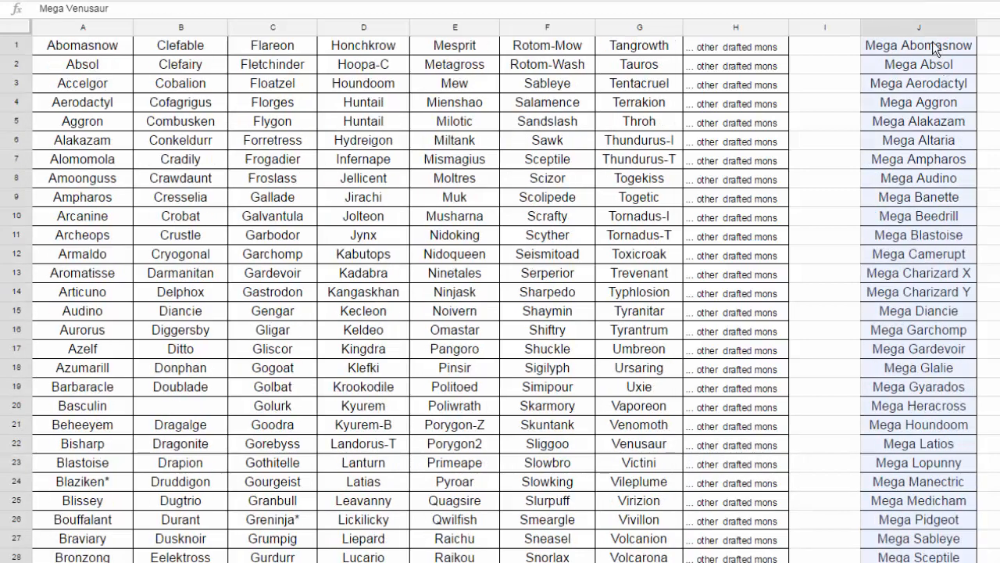
scroll(down, 3)
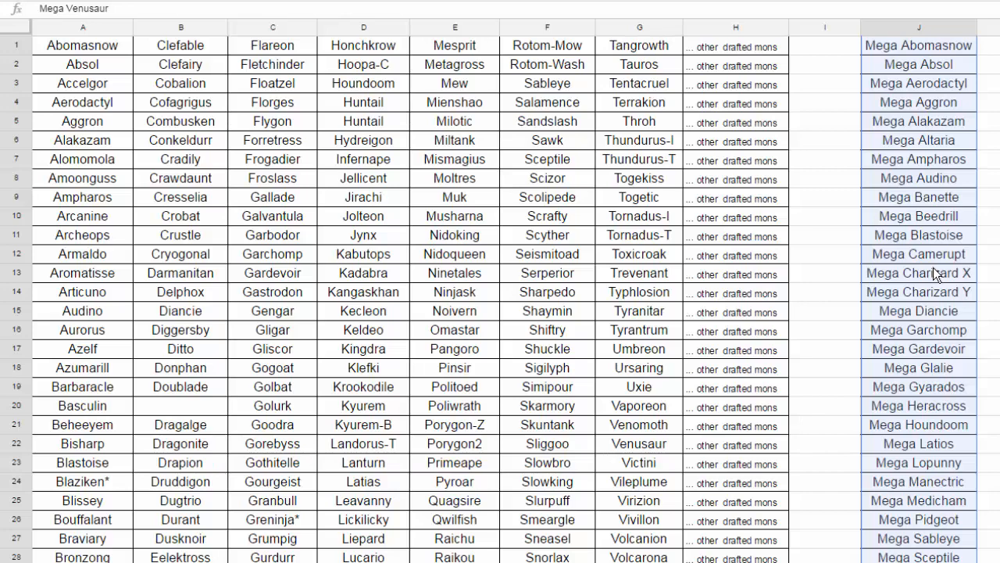
scroll(down, 3)
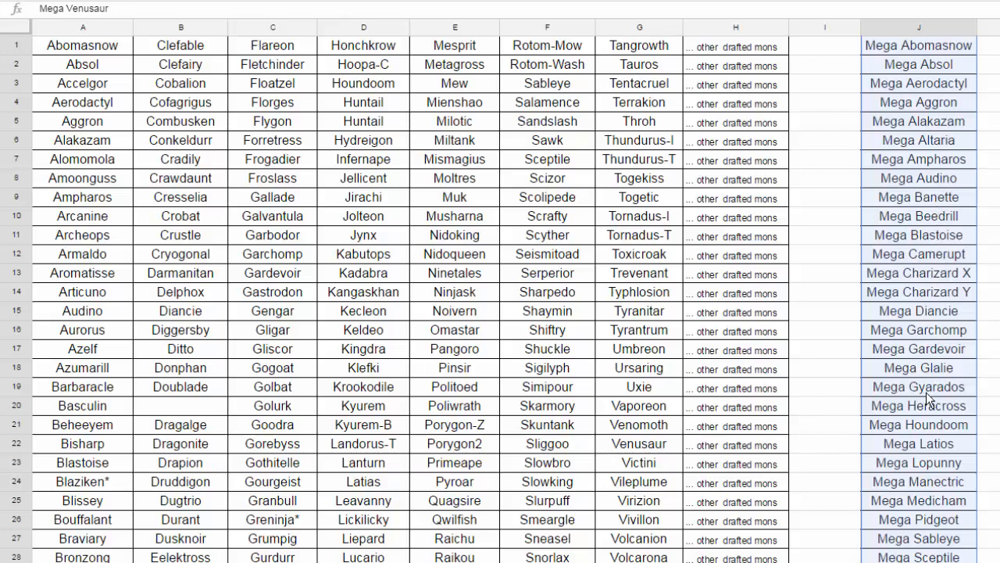
scroll(down, 3)
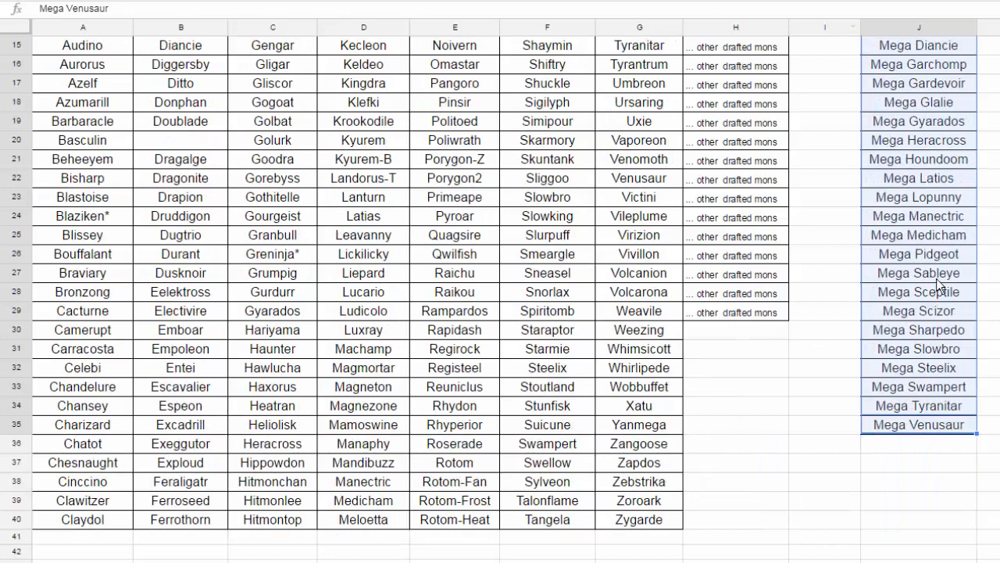
mouse_move(411, 284)
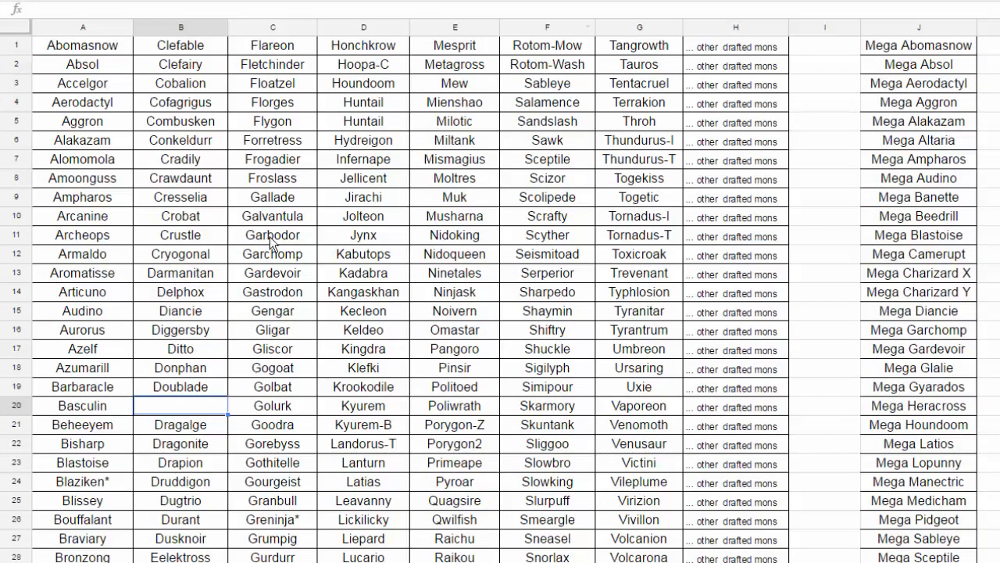
mouse_move(542, 295)
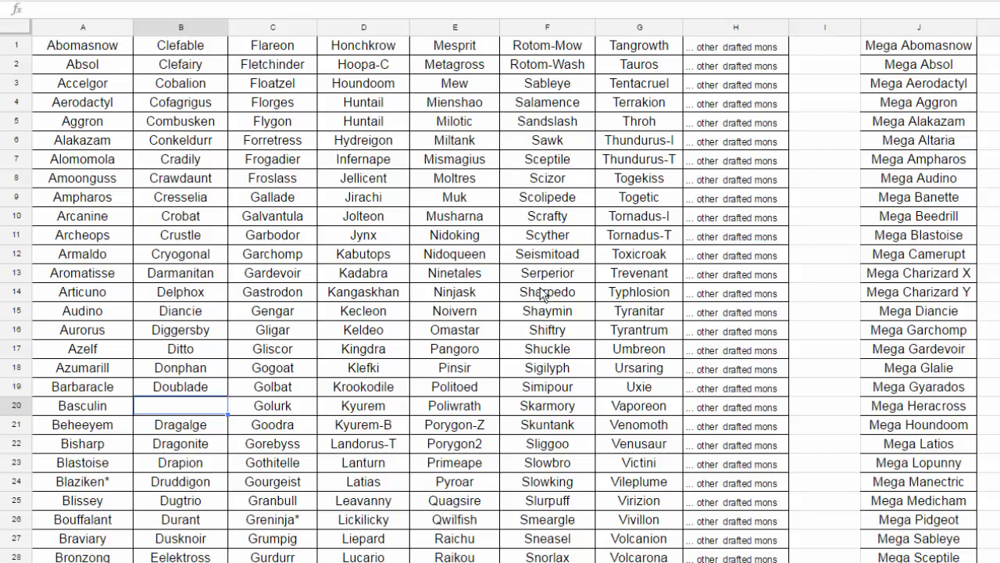
scroll(down, 3)
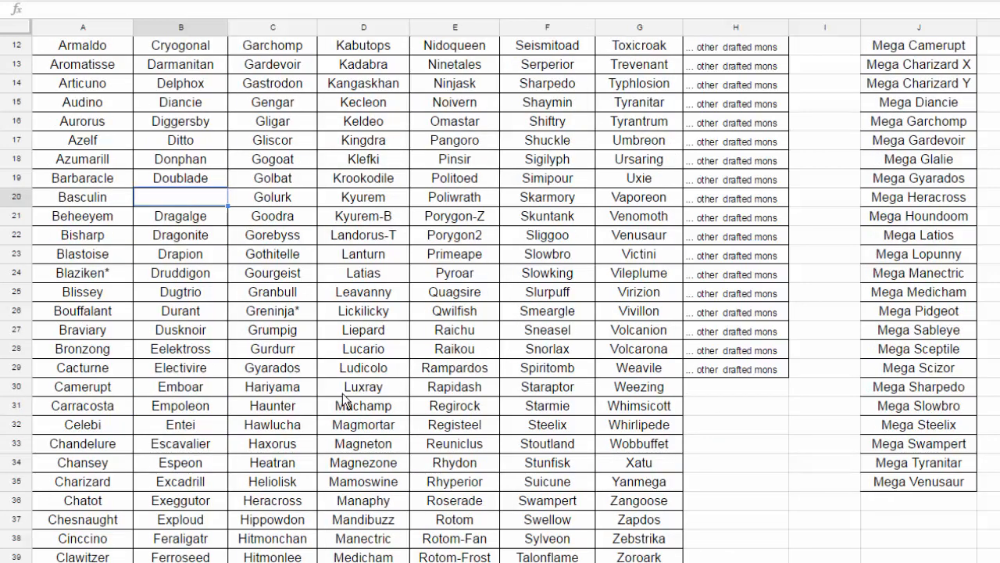
mouse_move(422, 391)
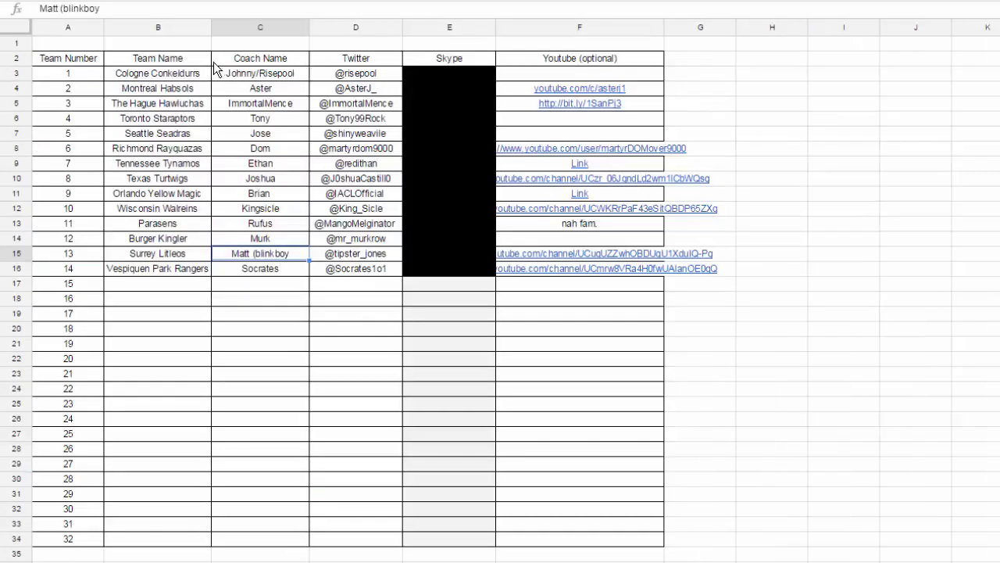
mouse_move(648, 490)
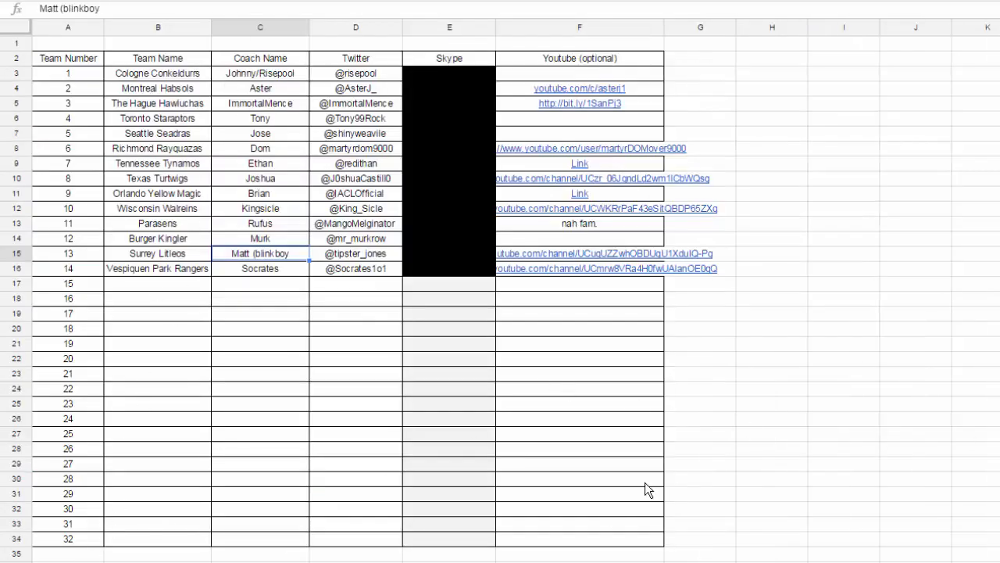
mouse_move(273, 378)
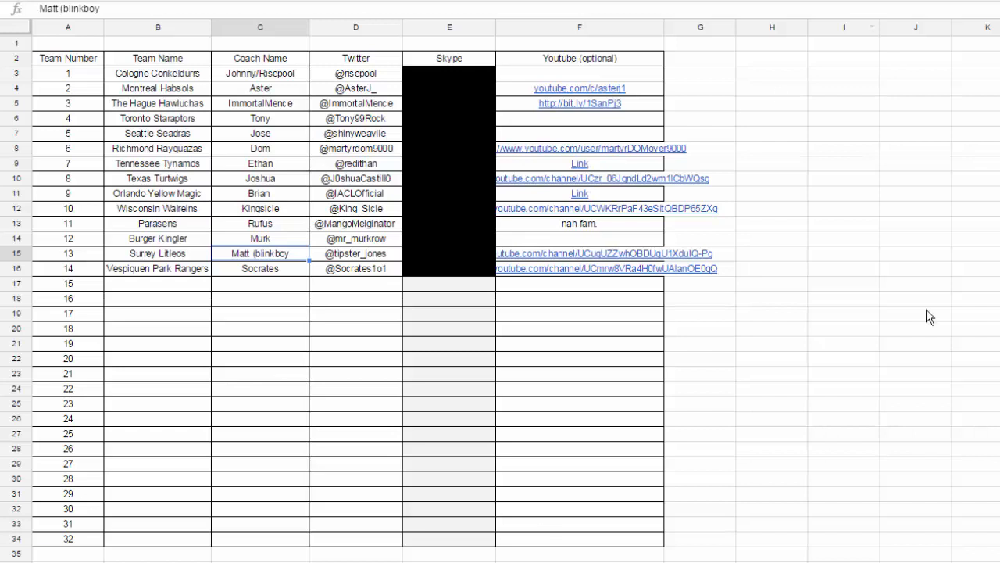
mouse_move(647, 421)
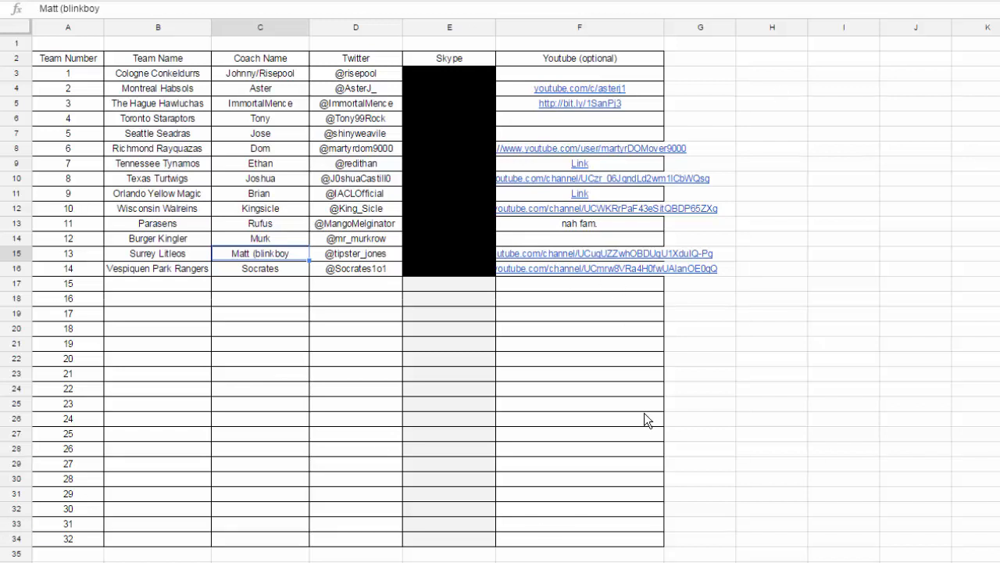
mouse_move(480, 411)
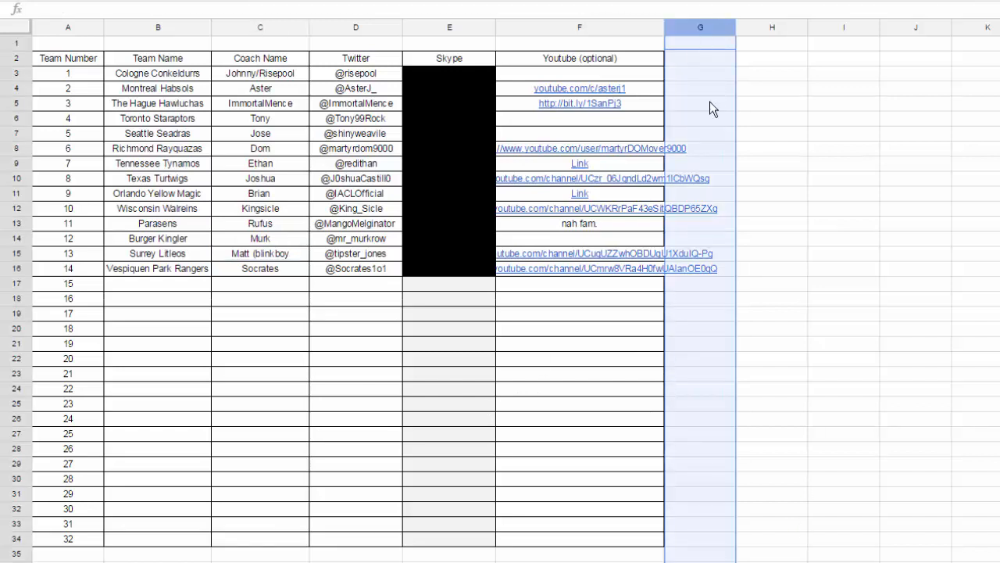
mouse_move(172, 51)
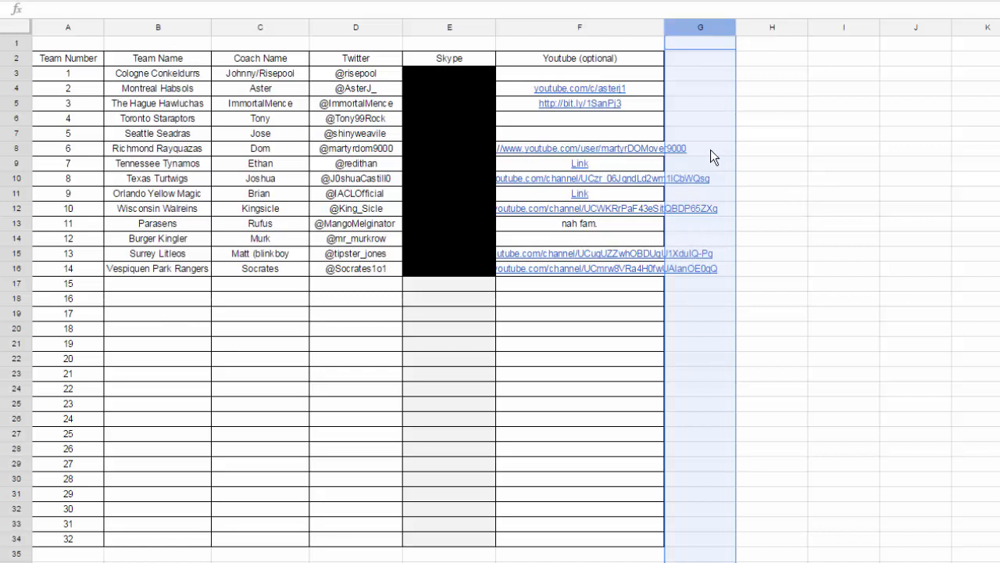
mouse_move(414, 94)
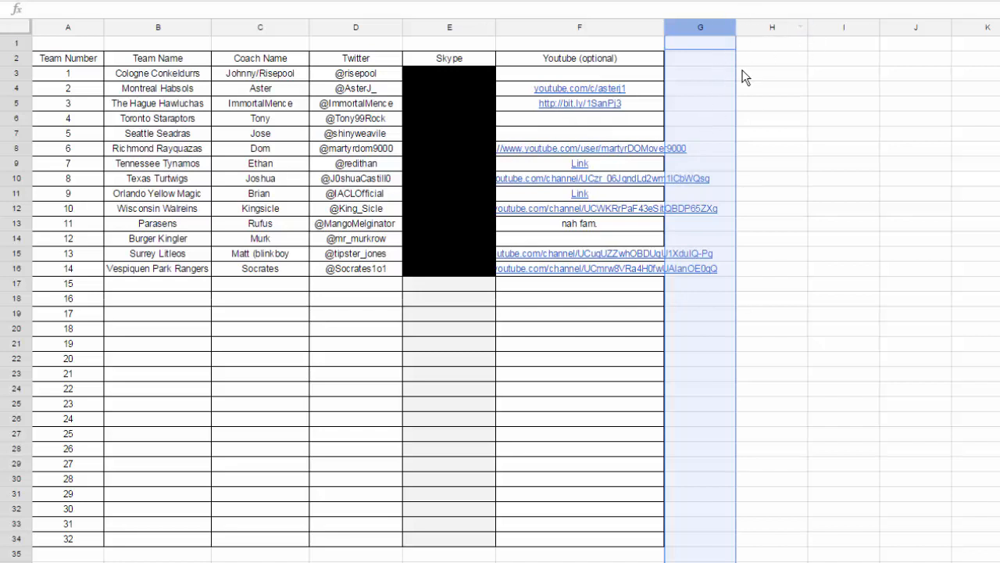
mouse_move(788, 137)
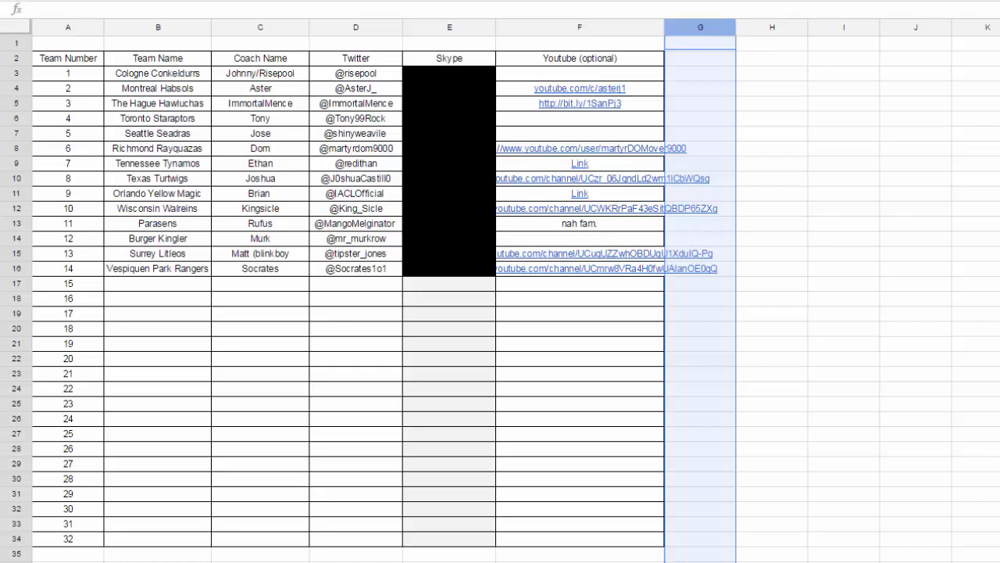
mouse_move(68, 359)
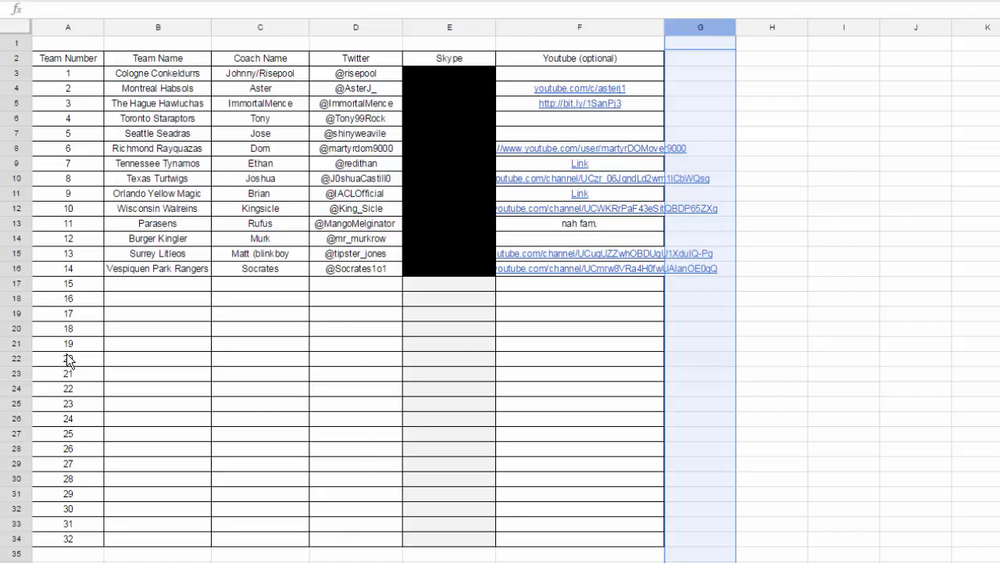